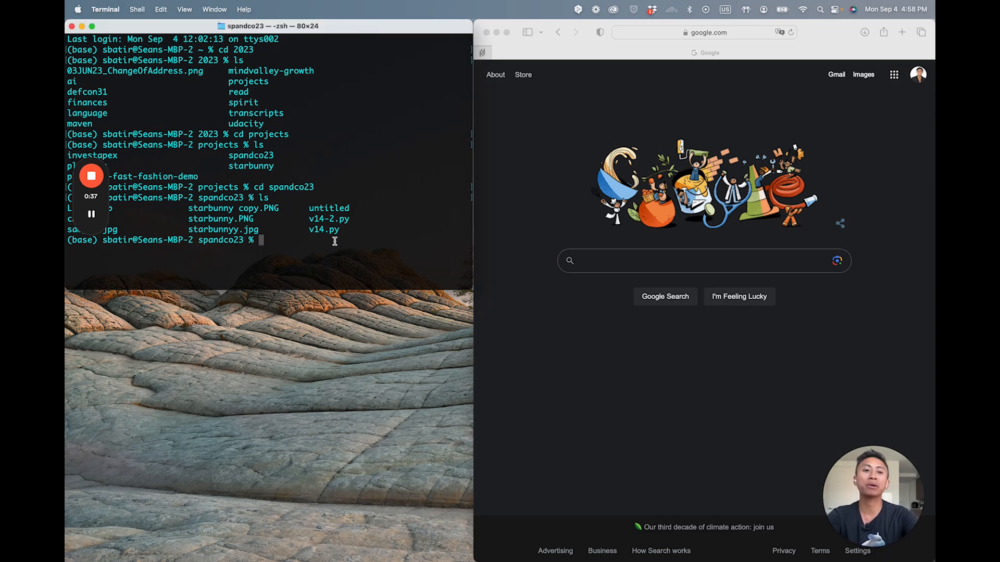
# Launch the Jupyter Notebook server with 'jupyter notebook' from the spandco23 folder.
pyautogui.write('jupyter')
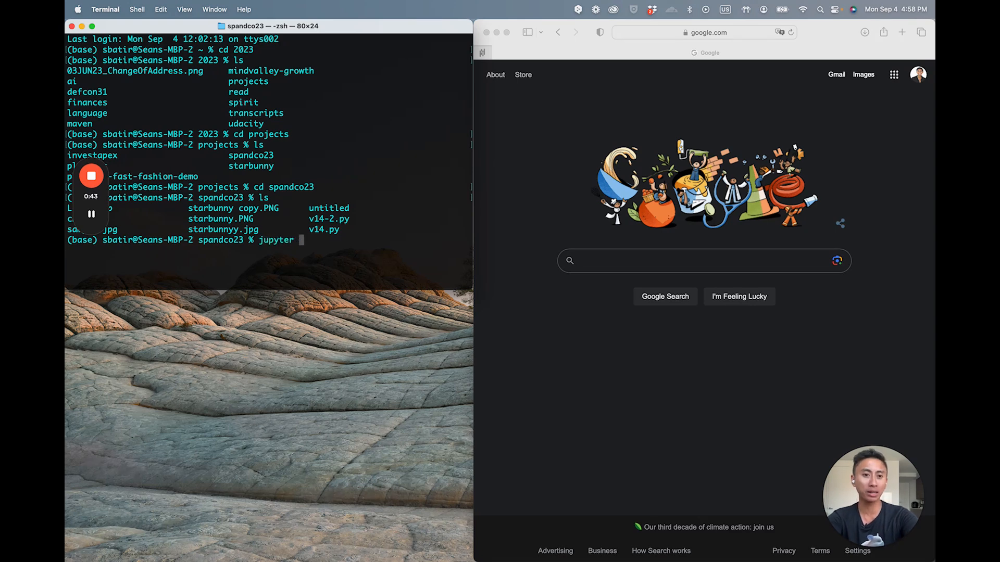
pyautogui.write('notebook')
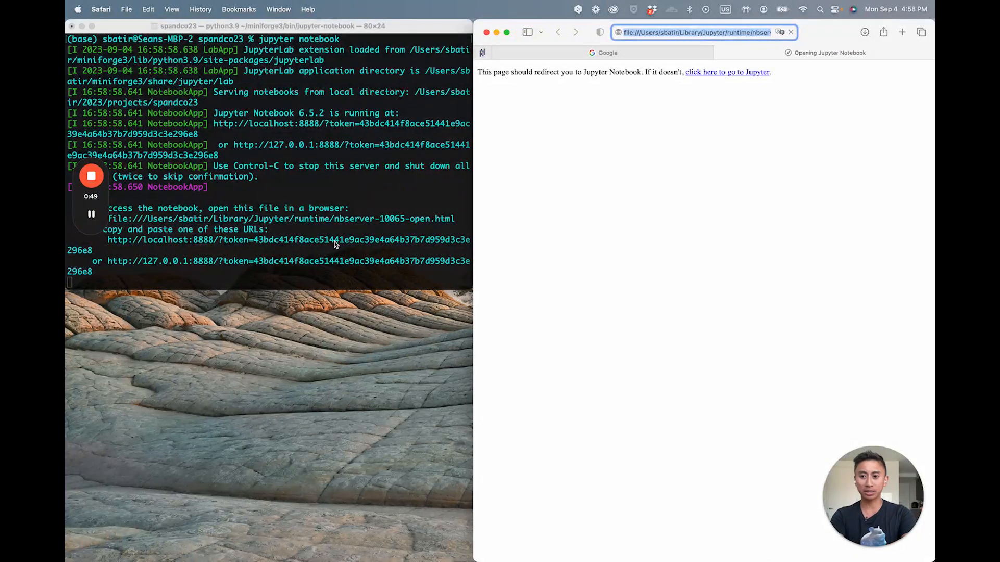
# Create a new Python 3 (ipykernel) notebook from the Jupyter home page.
pyautogui.click(727, 72)
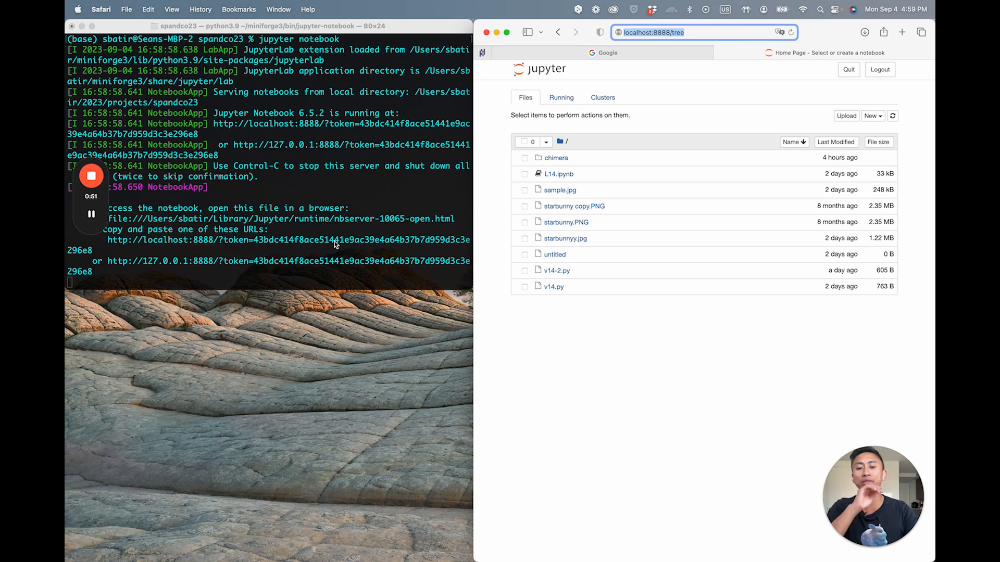
pyautogui.moveTo(843, 81)
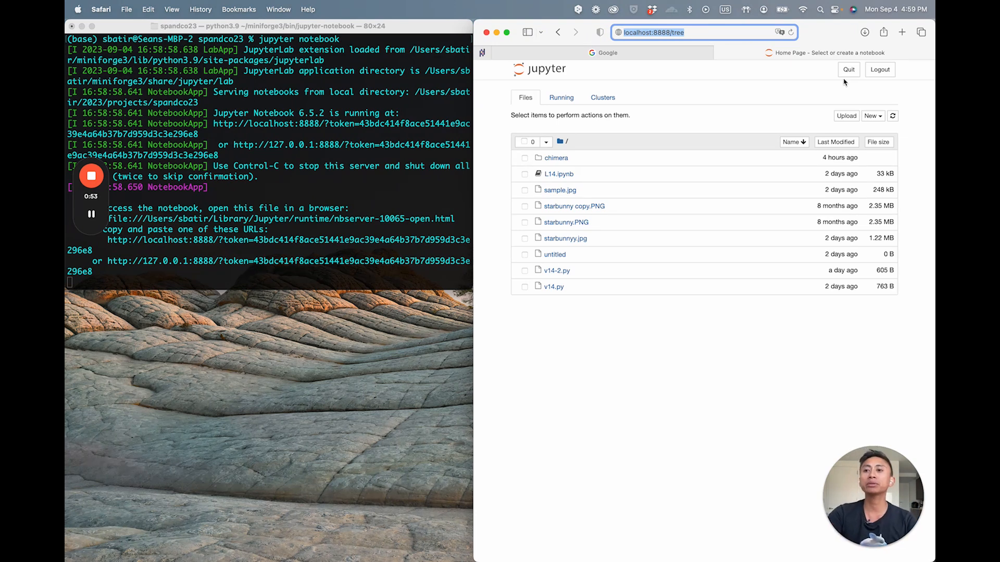
pyautogui.click(873, 115)
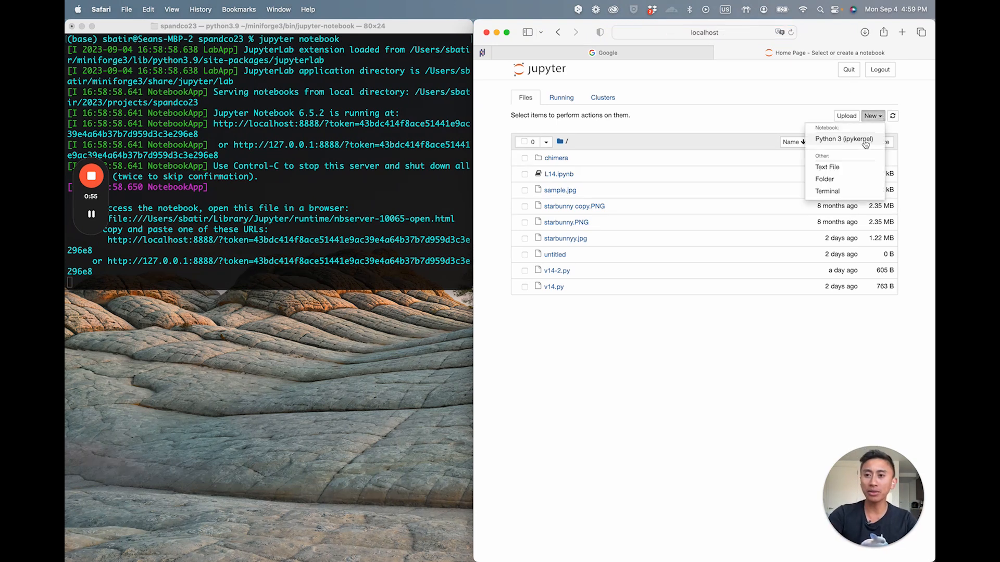
pyautogui.click(844, 138)
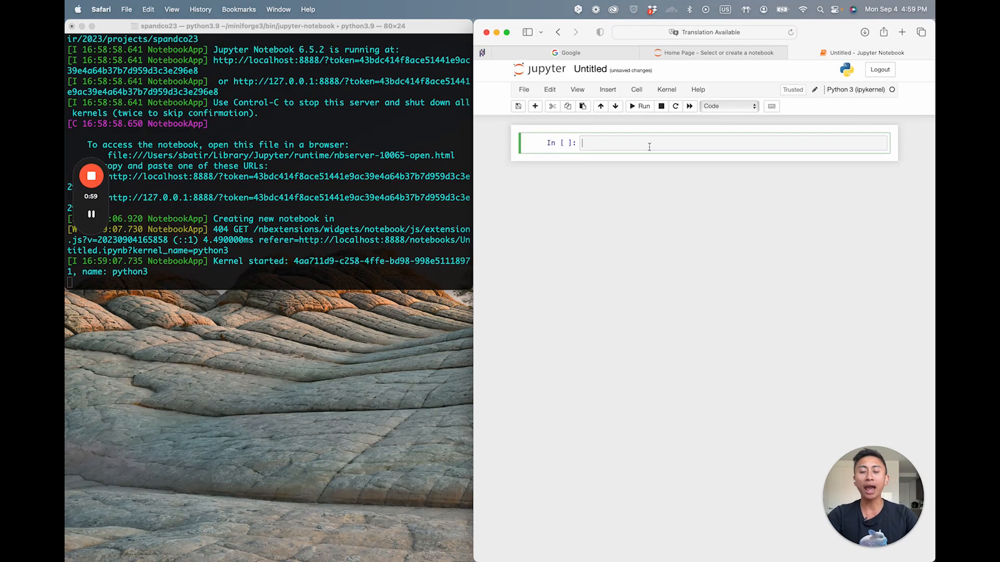
# Rename the untitled notebook to 'Video 5 - Basics of Python'.
pyautogui.click(590, 69)
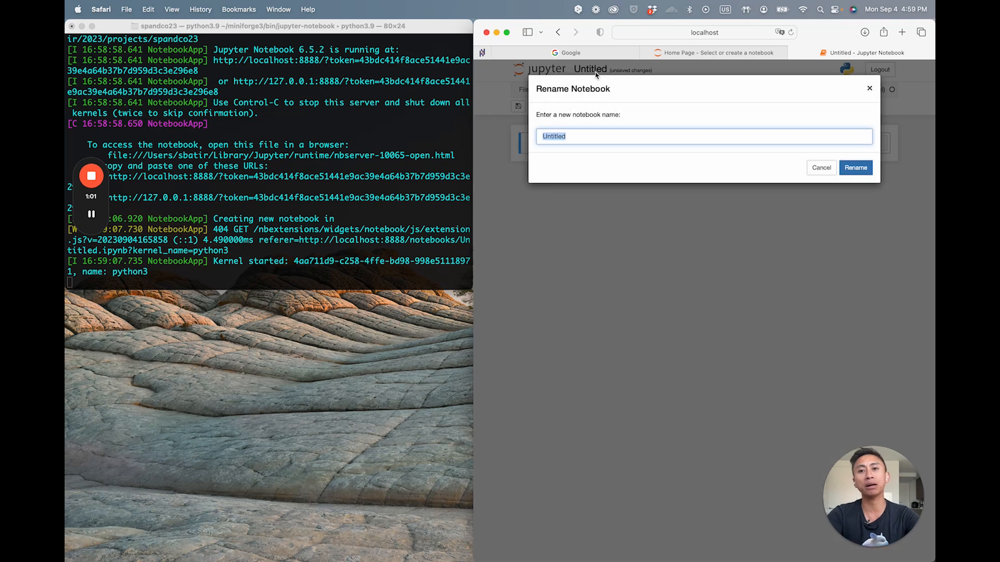
pyautogui.write('Video 5 -')
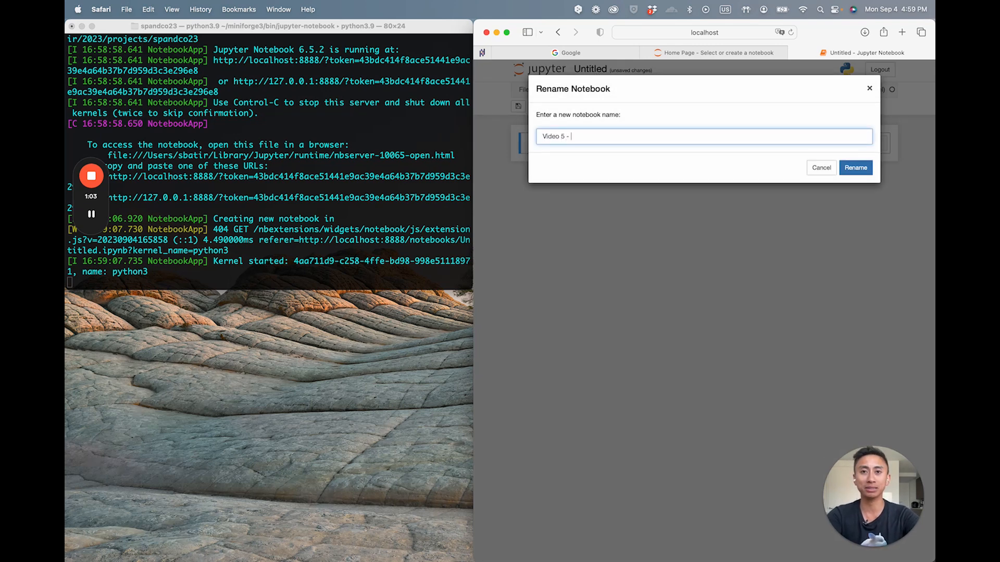
pyautogui.write('Basics of Pytho')
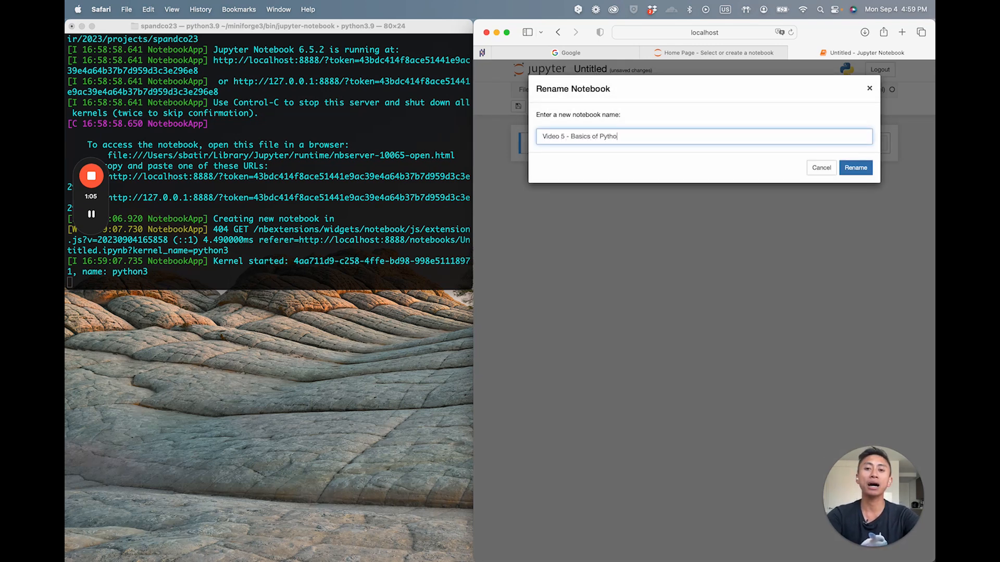
pyautogui.click(855, 168)
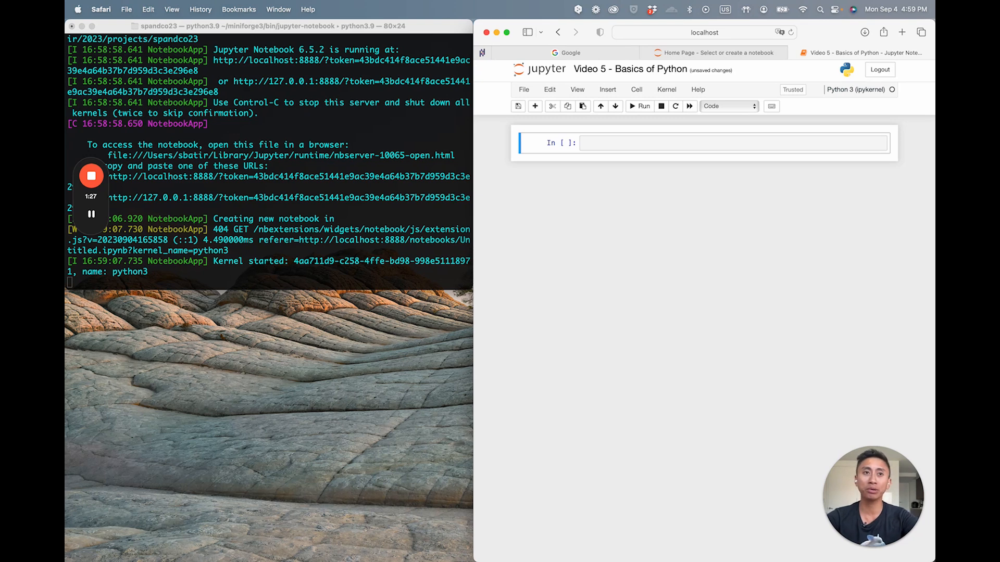
# Write name, age = 900 and is_student = True assignments in the first cell and run it.
pyautogui.click(733, 143)
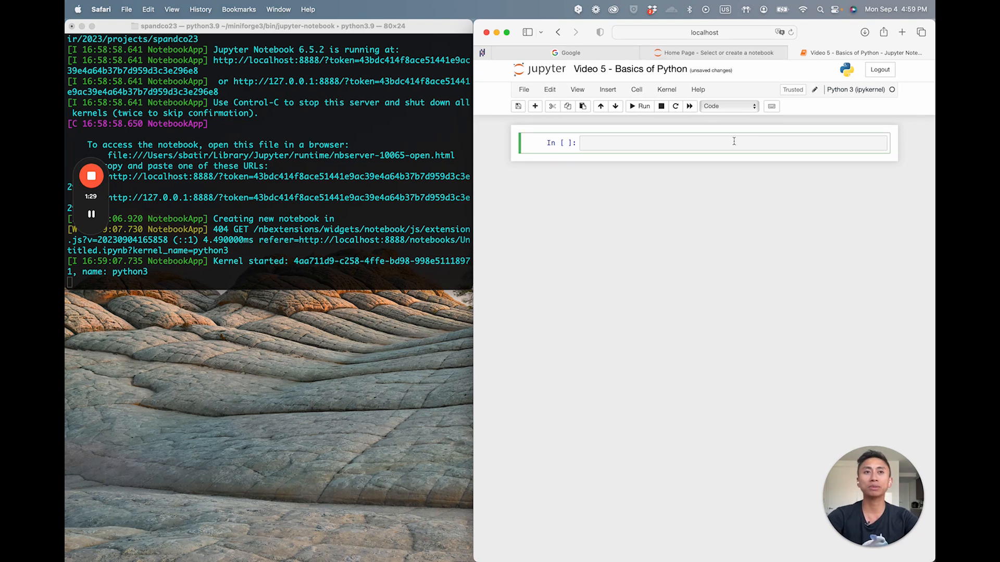
pyautogui.write('name = "Sean')
pyautogui.write('age = 900')
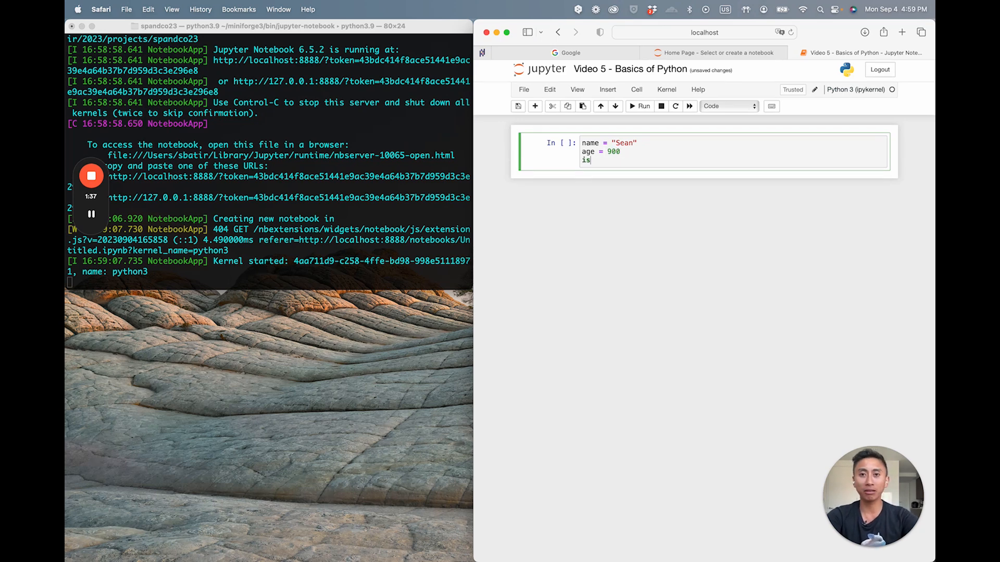
pyautogui.write('_student =')
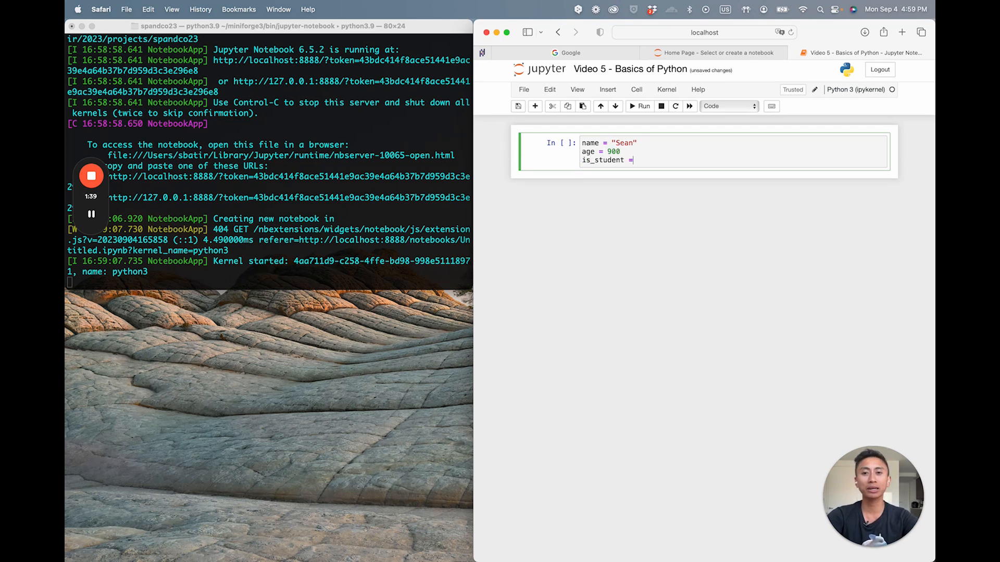
pyautogui.write('T')
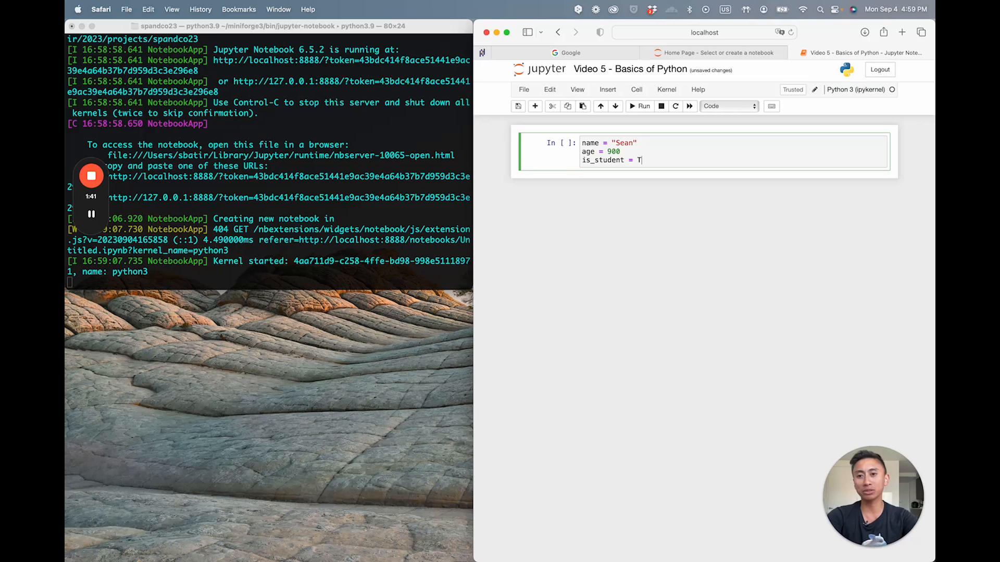
pyautogui.write('rue')
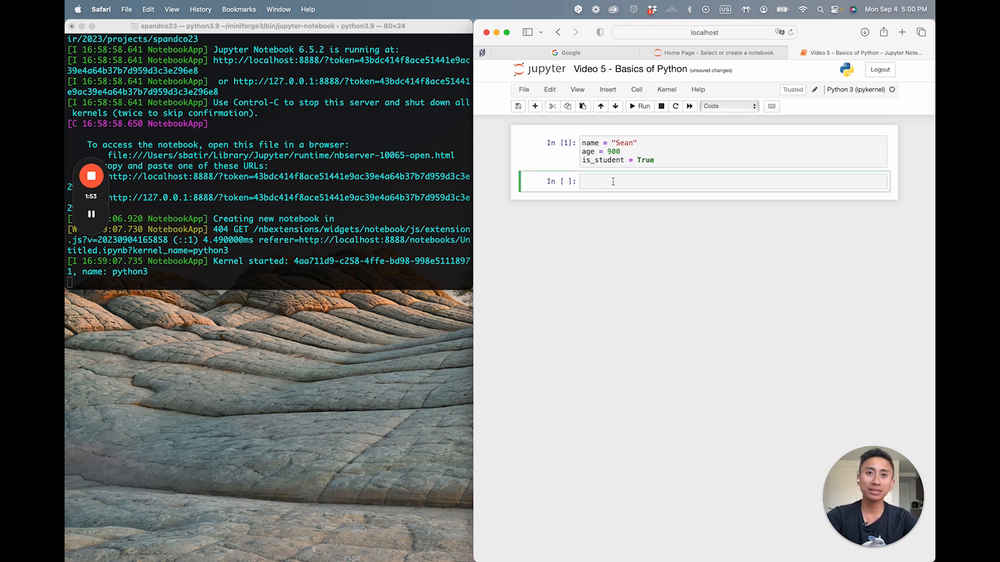
# Run type(name), age and type(age) in the second cell, showing str and int.
pyautogui.write('name)')
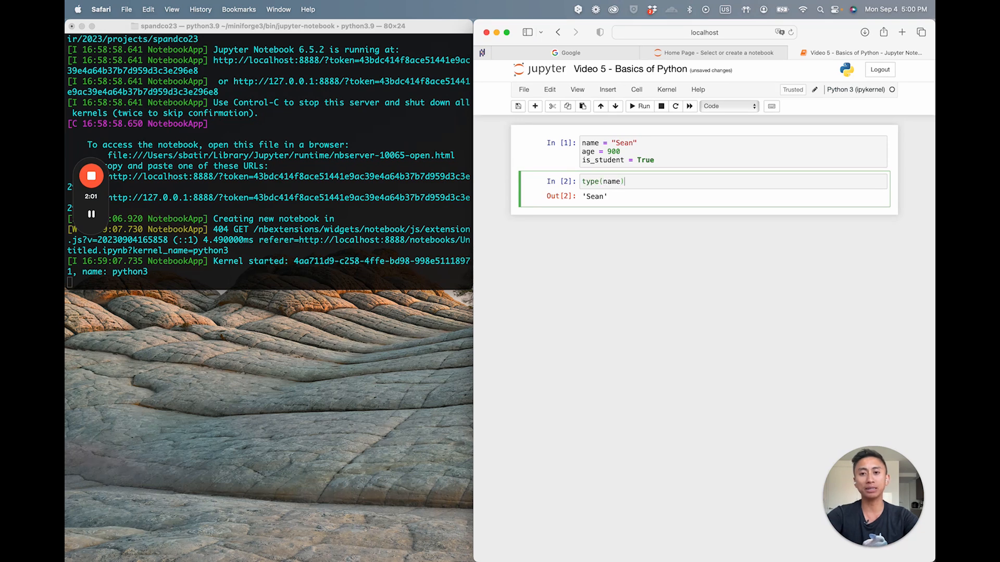
pyautogui.click(644, 106)
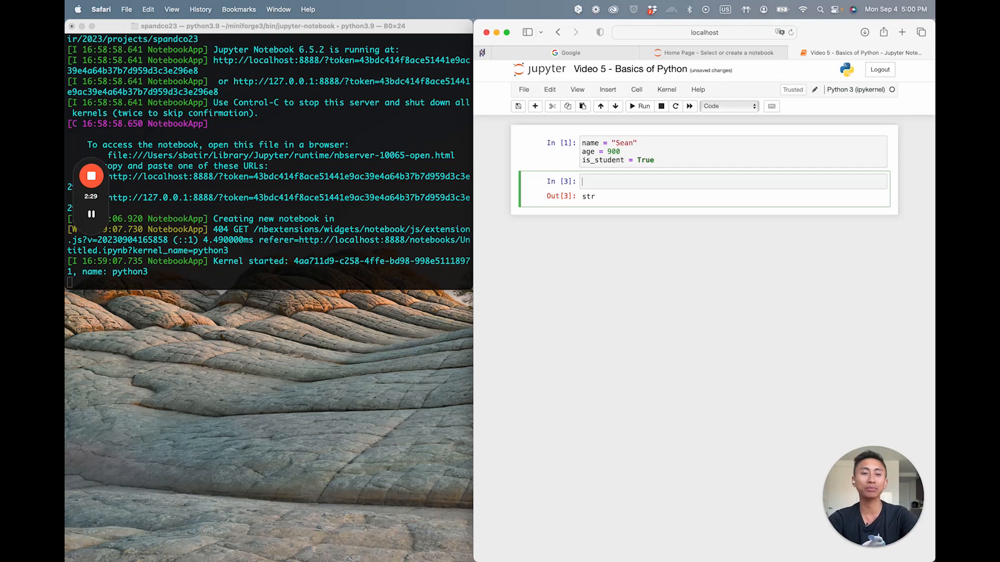
pyautogui.write('typ')
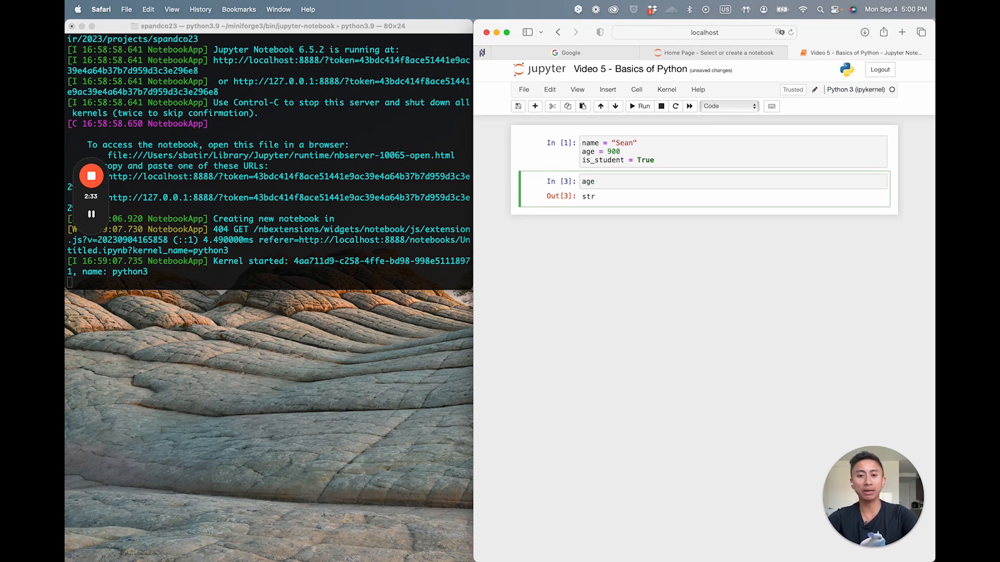
pyautogui.click(638, 106)
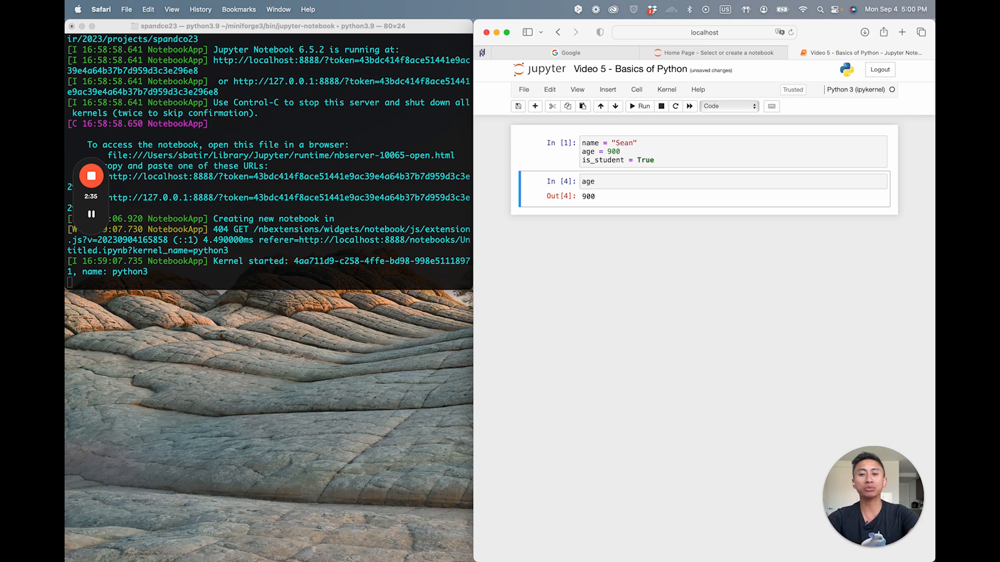
pyautogui.write(')')
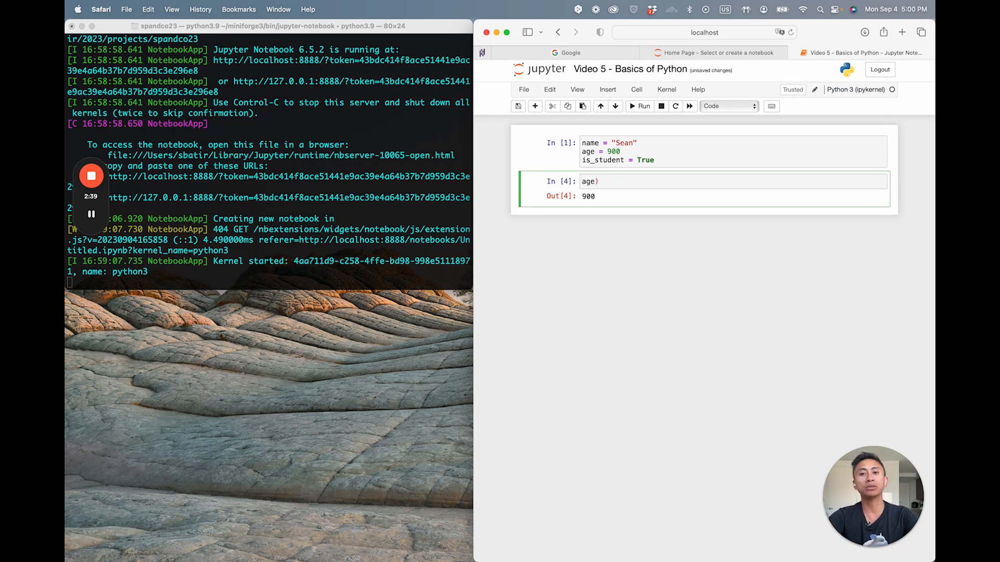
pyautogui.write('type(')
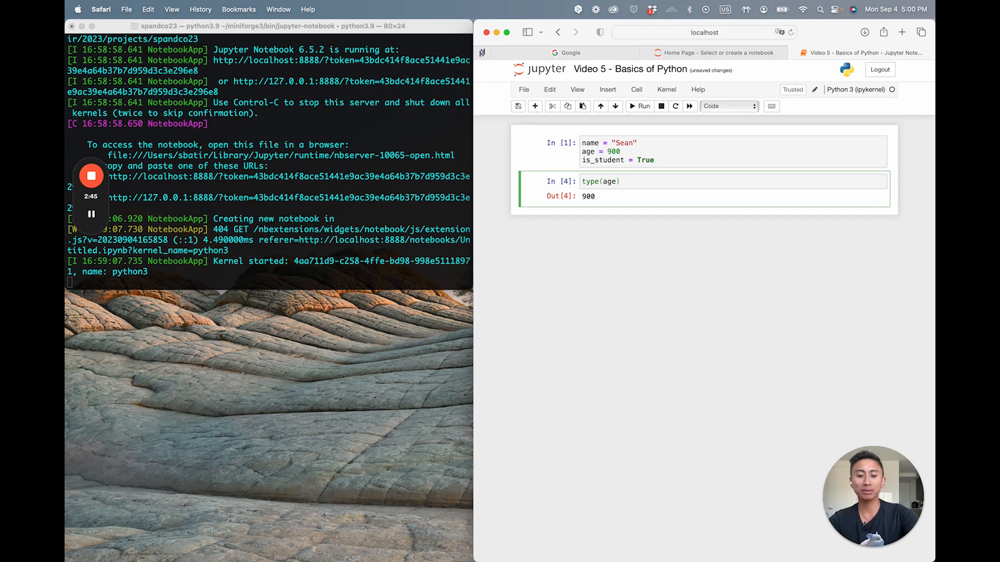
pyautogui.click(639, 106)
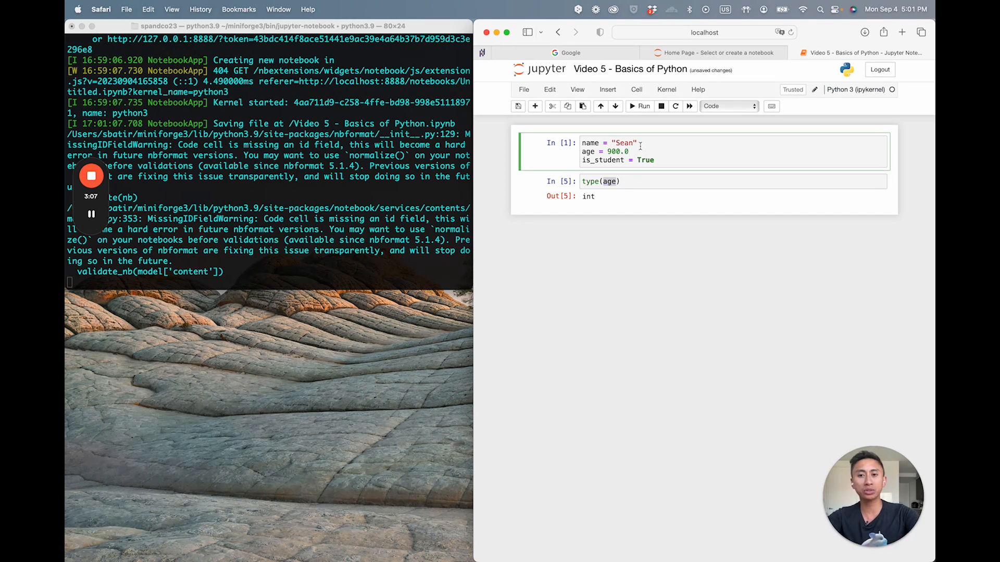
# Re-run with age 900.0 (float) then 900 (int), and check type(is_student) returns bool.
pyautogui.click(641, 107)
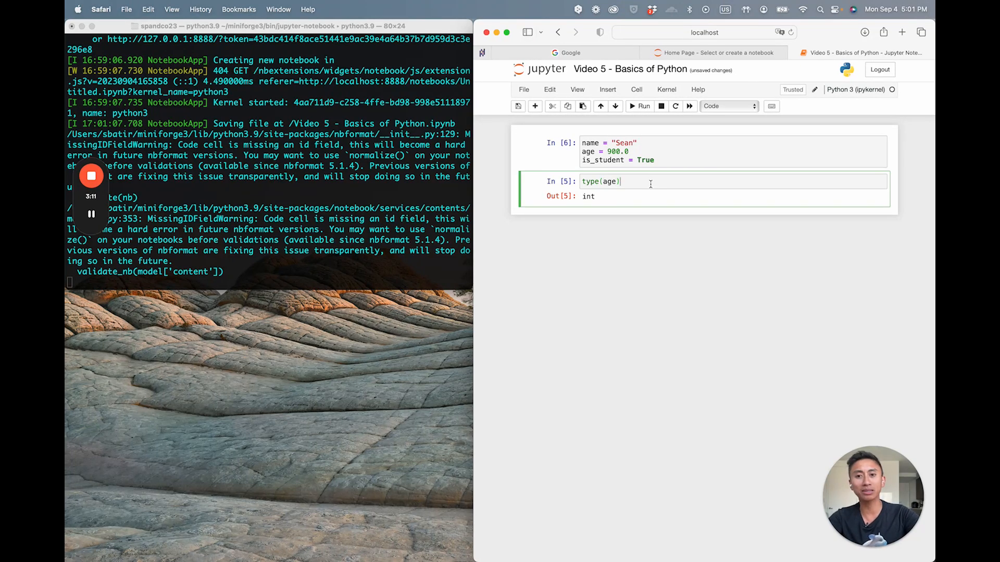
pyautogui.click(644, 106)
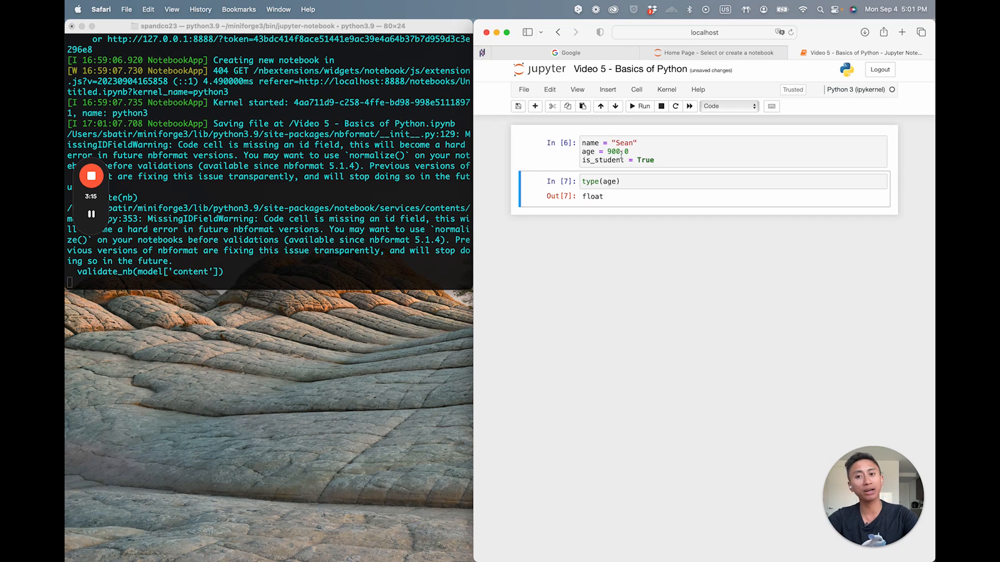
pyautogui.click(637, 152)
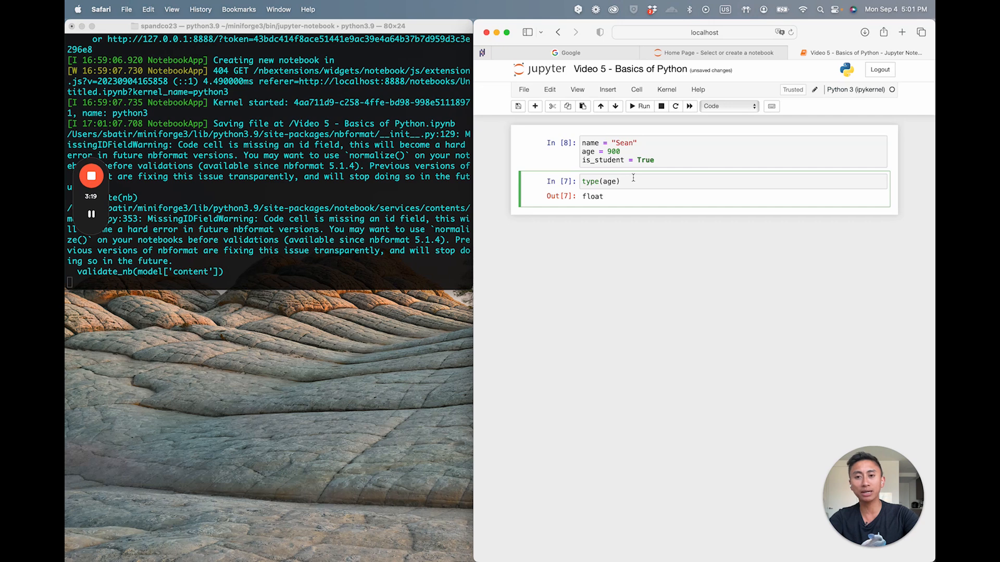
pyautogui.click(642, 106)
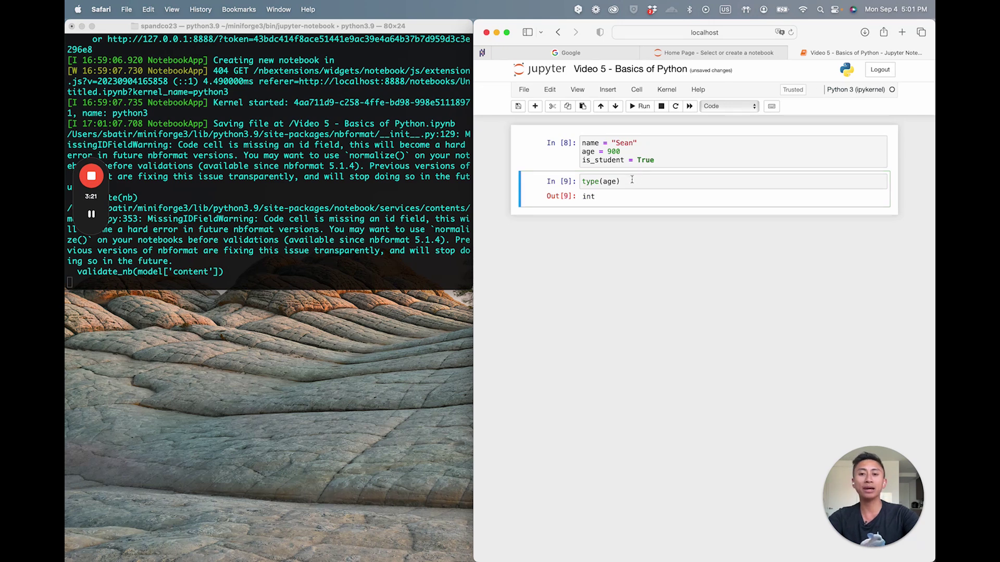
pyautogui.write('is_student')
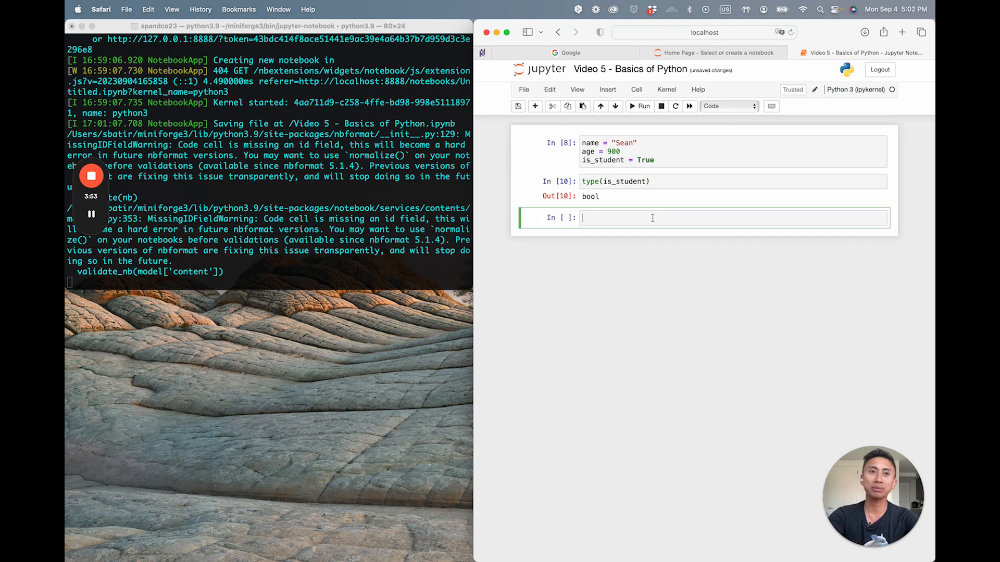
# Write an Arithmetics cell with result = 10+10 and print(result), running it to show 20.
pyautogui.write('#Arit')
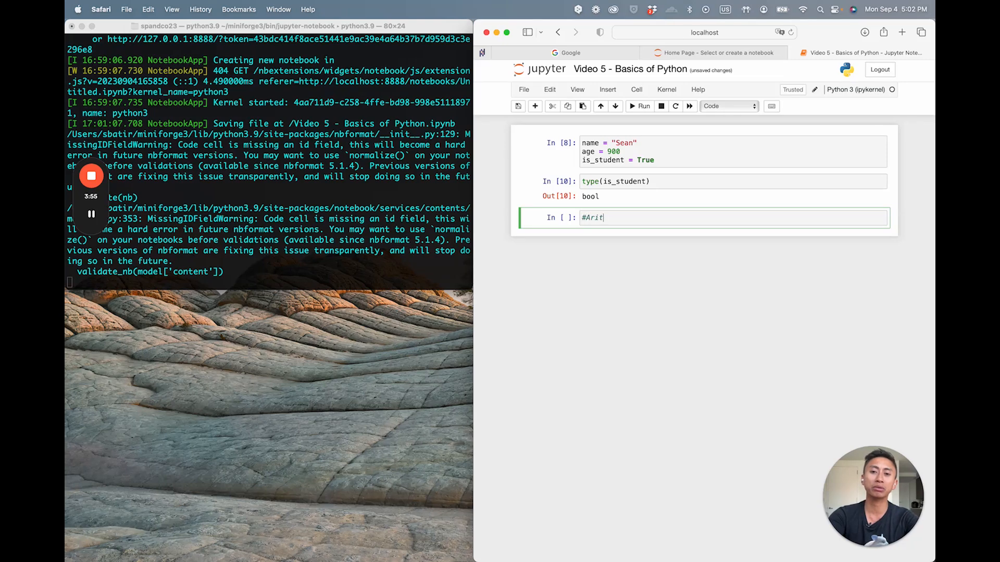
pyautogui.write('hmetics')
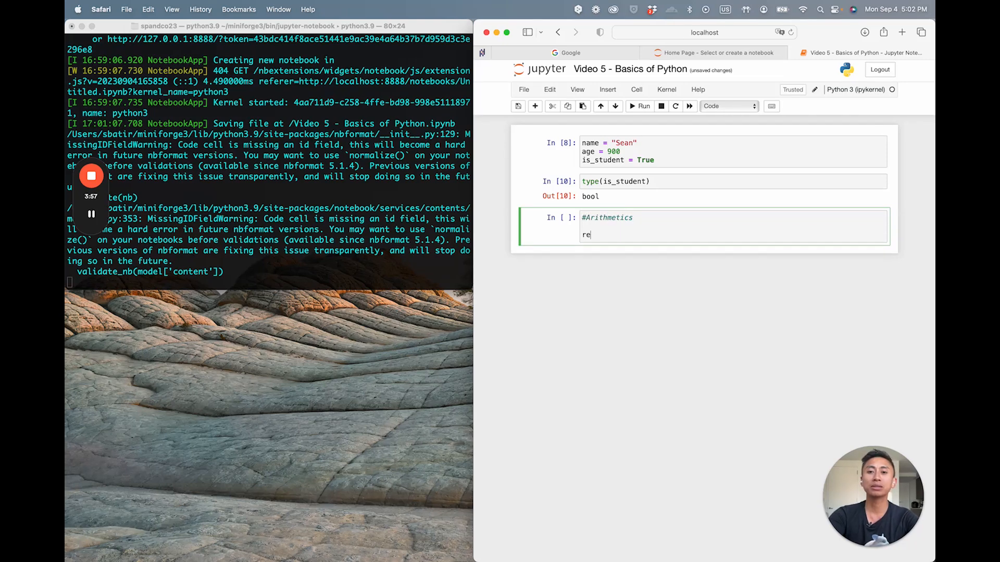
pyautogui.write('sult = 10')
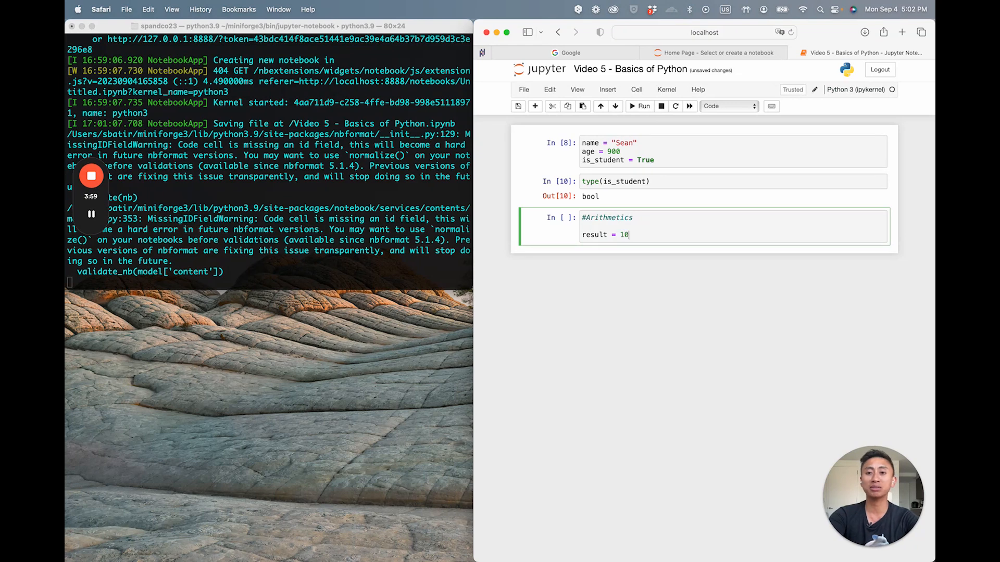
pyautogui.write('+10')
pyautogui.write('print()')
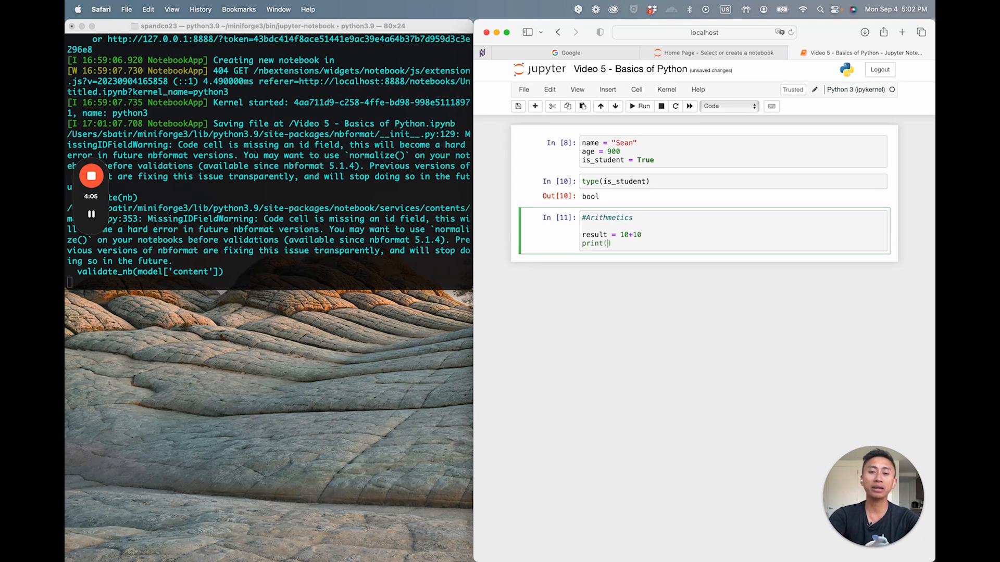
pyautogui.click(642, 106)
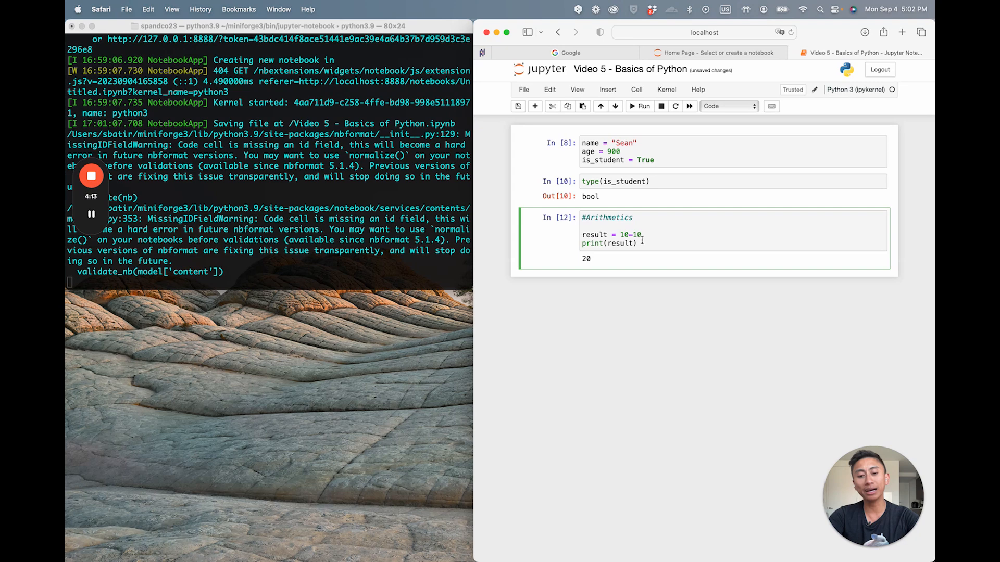
# Rerun the cell with the operator changed to -, * and /, ending with 1.0.
pyautogui.click(644, 107)
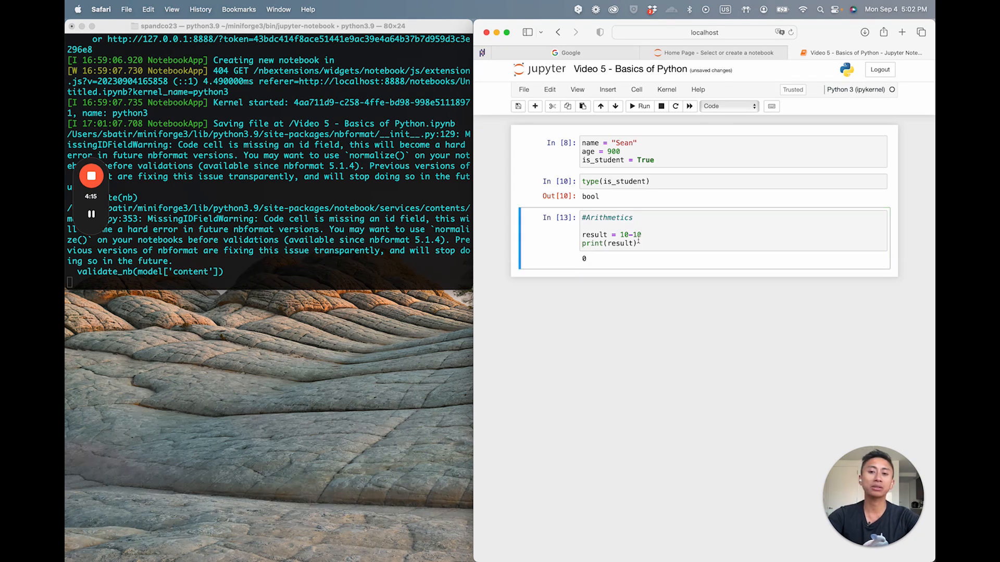
pyautogui.write('*')
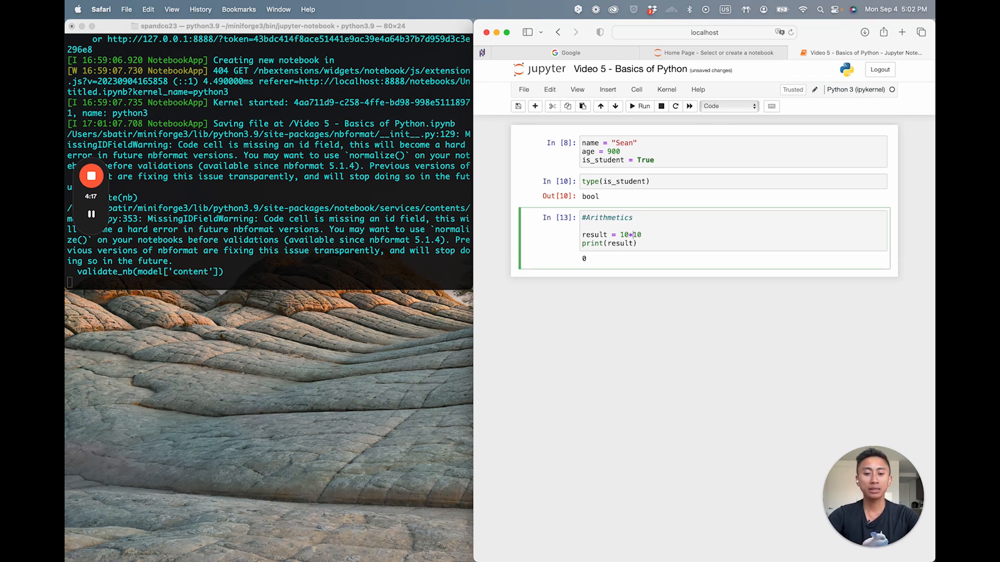
pyautogui.click(641, 106)
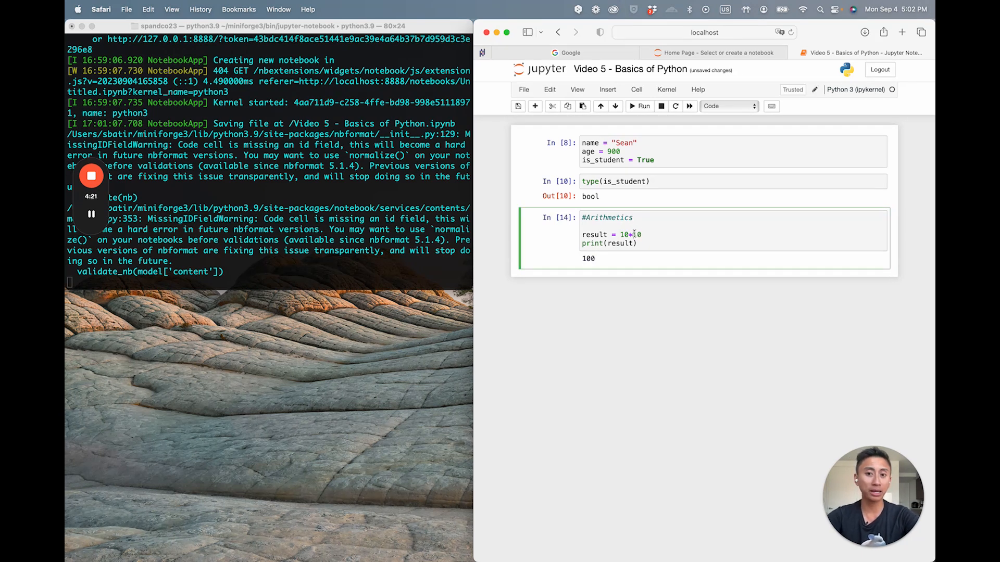
pyautogui.write('/')
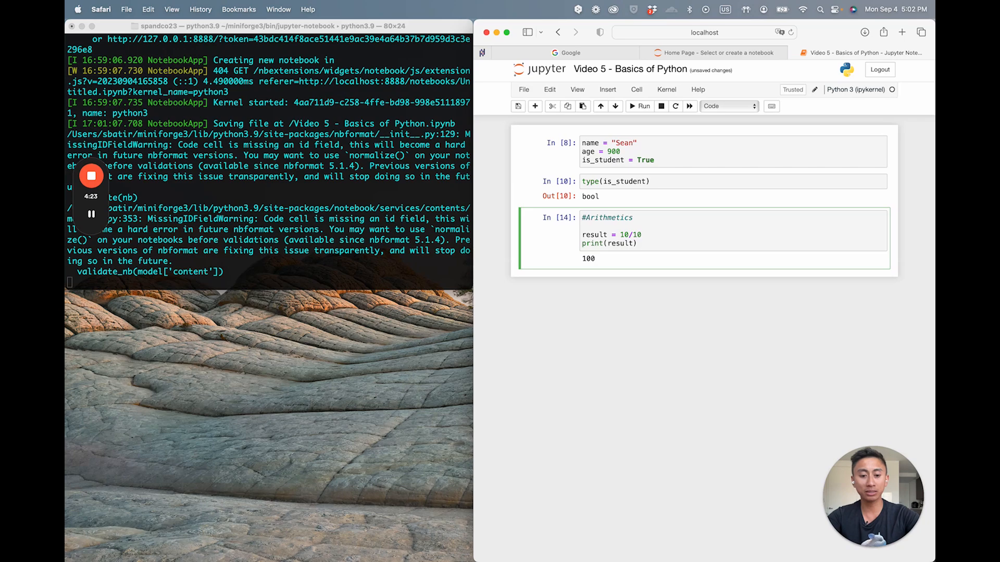
pyautogui.click(642, 106)
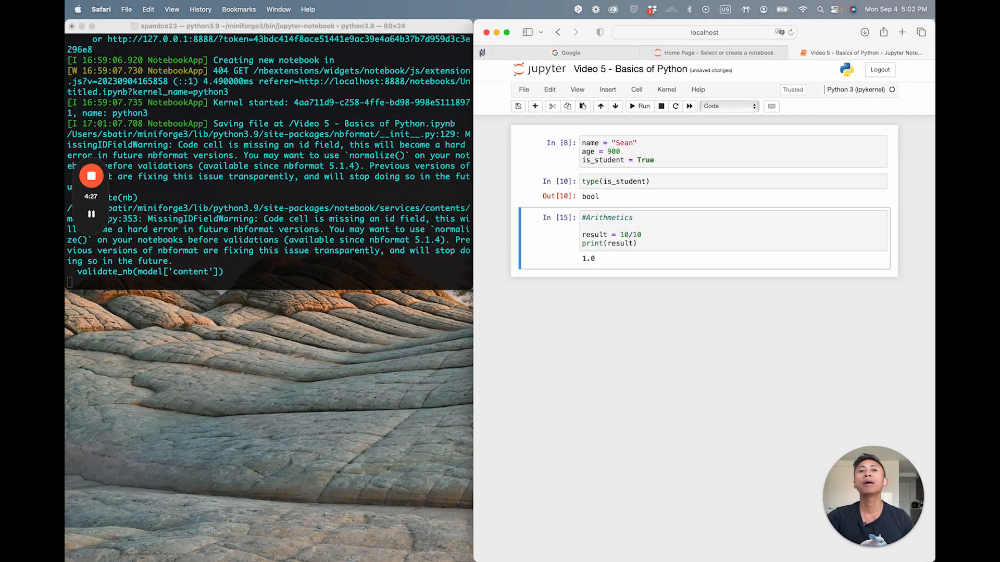
pyautogui.moveTo(665, 200)
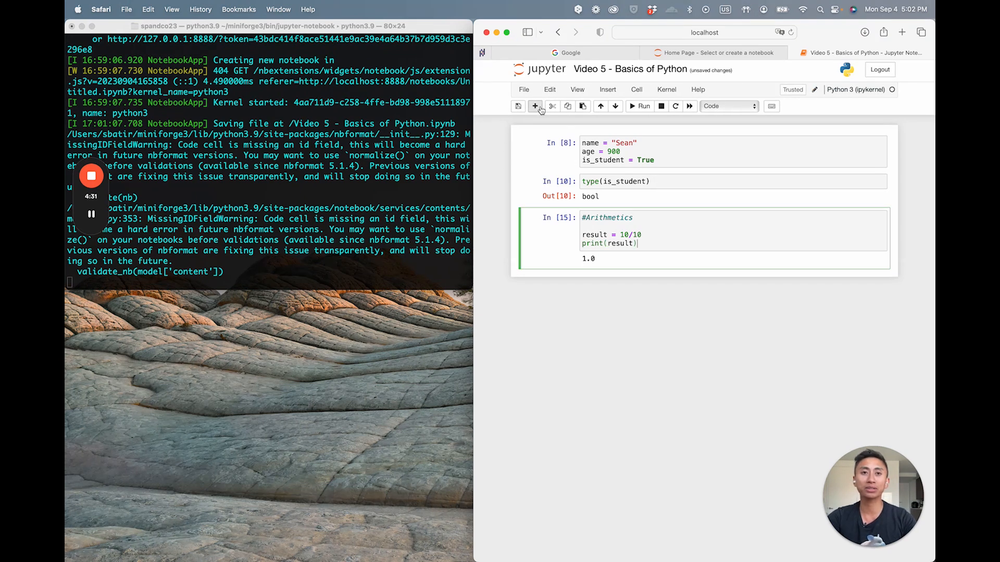
pyautogui.moveTo(534, 106)
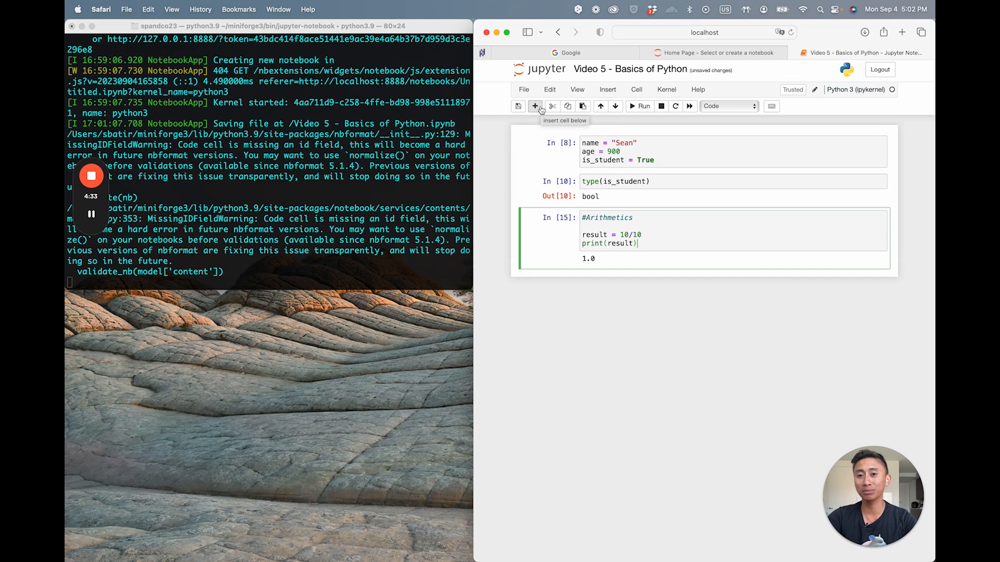
# In a new cell set temp_F = 80 and an if temp_F > 80 branch printing "It is soo hot!".
pyautogui.click(535, 106)
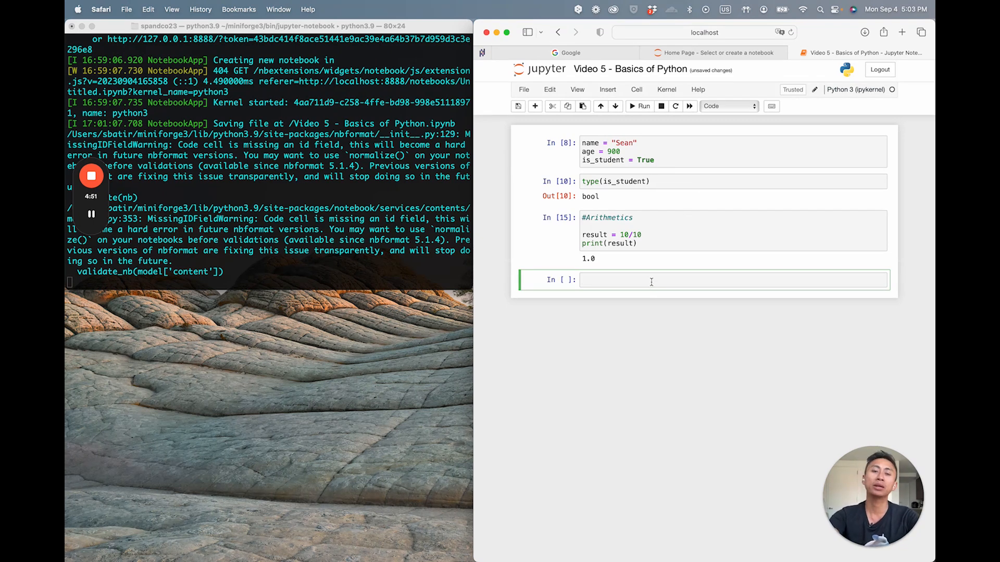
pyautogui.write('temp_F')
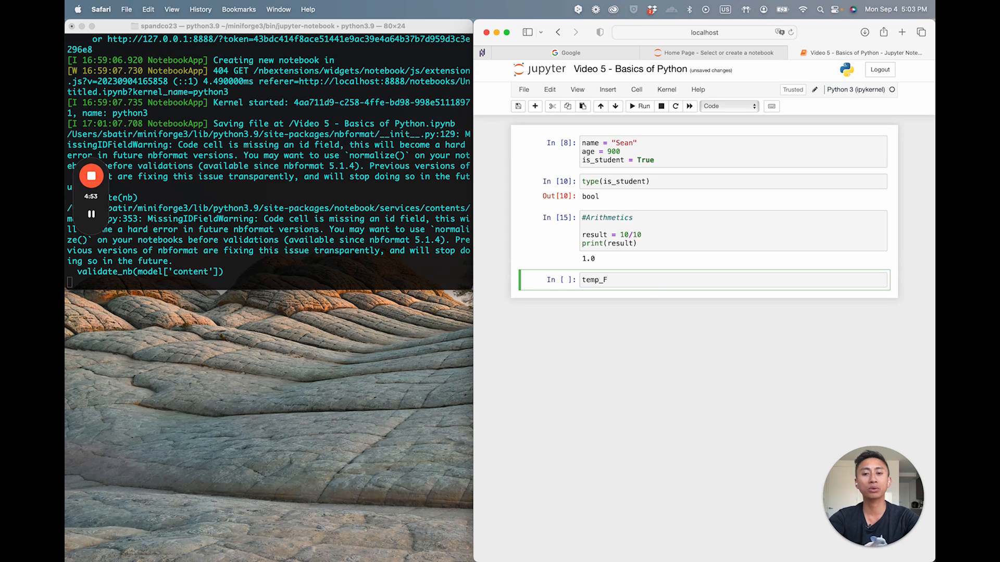
pyautogui.write('= 80')
pyautogui.write('if')
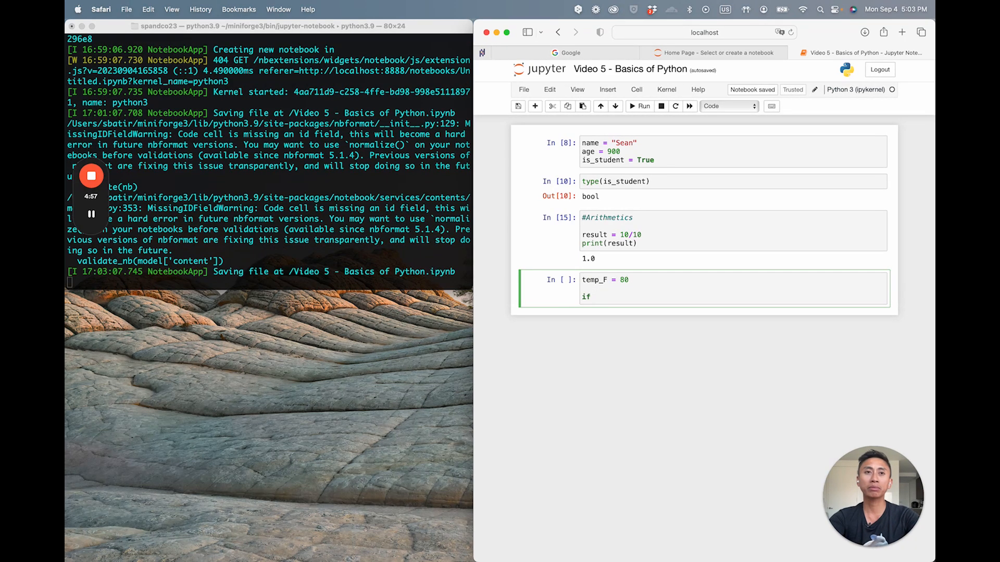
pyautogui.write('temp_F')
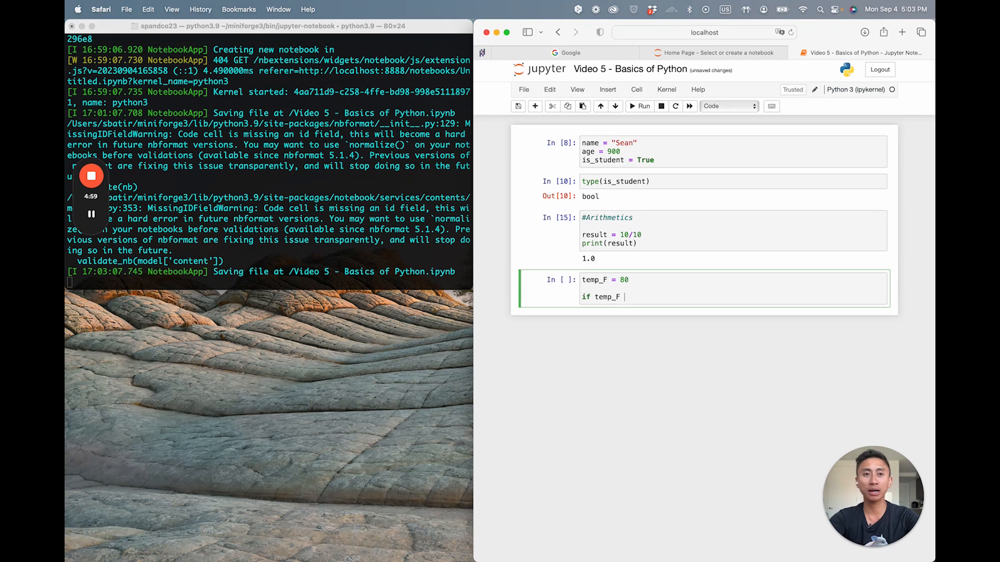
pyautogui.write('> 80:')
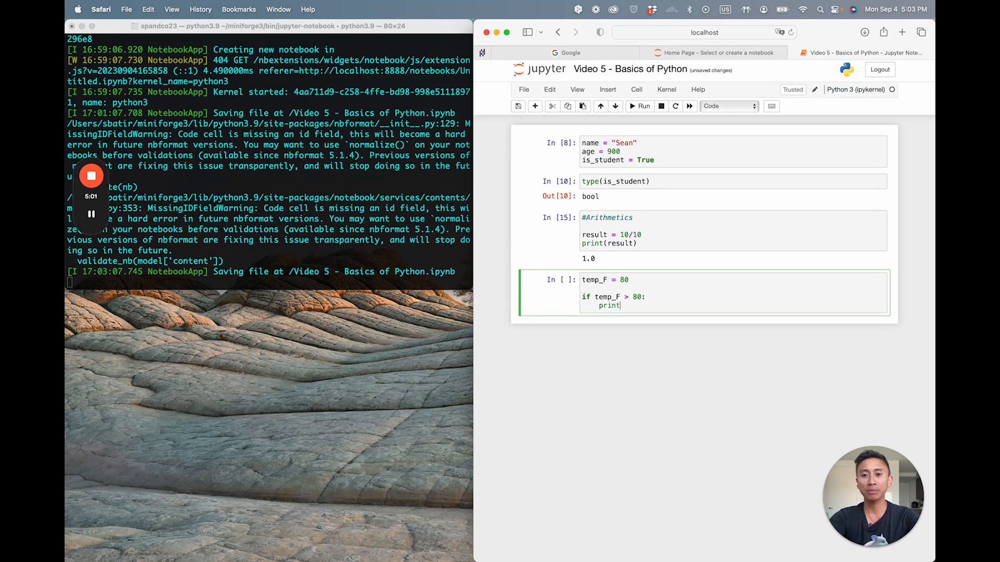
pyautogui.write('()')
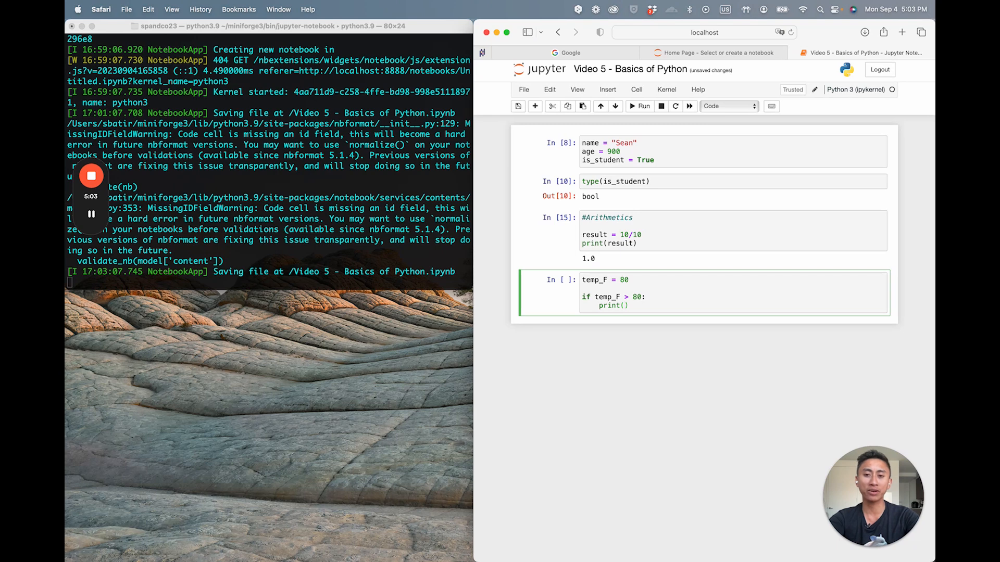
pyautogui.write('"I"')
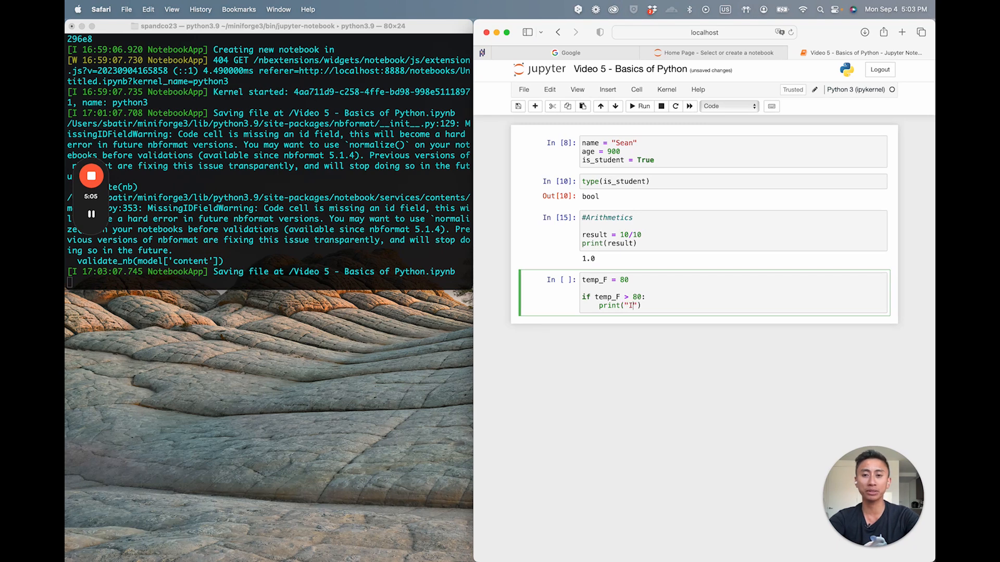
pyautogui.write('It is soo ho')
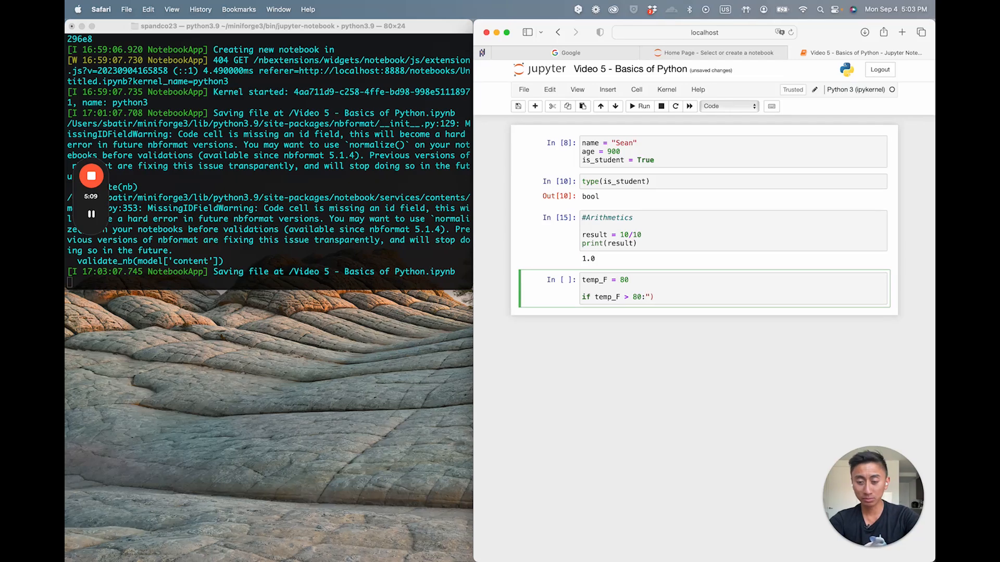
pyautogui.write('print("It is soo hot")')
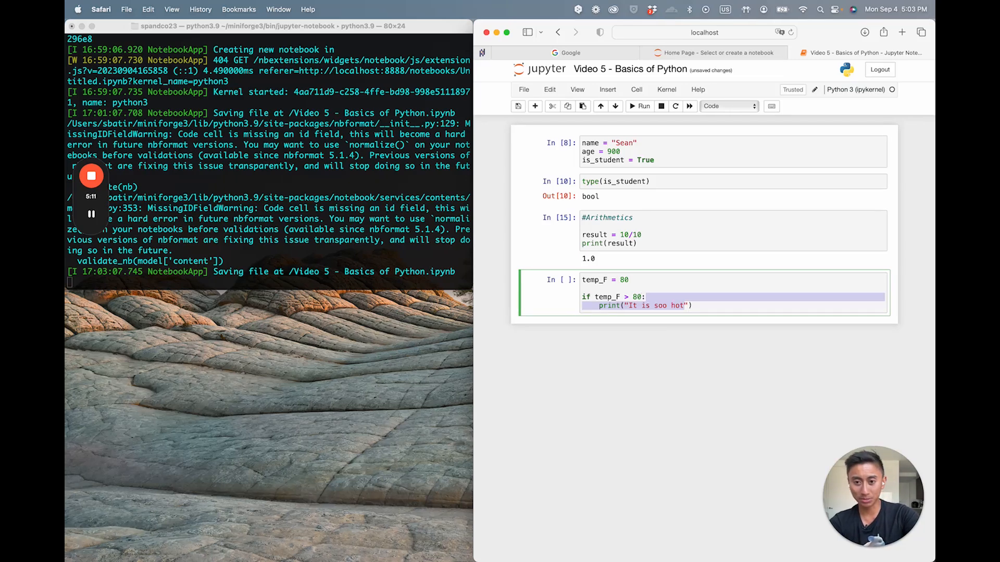
pyautogui.write('!')
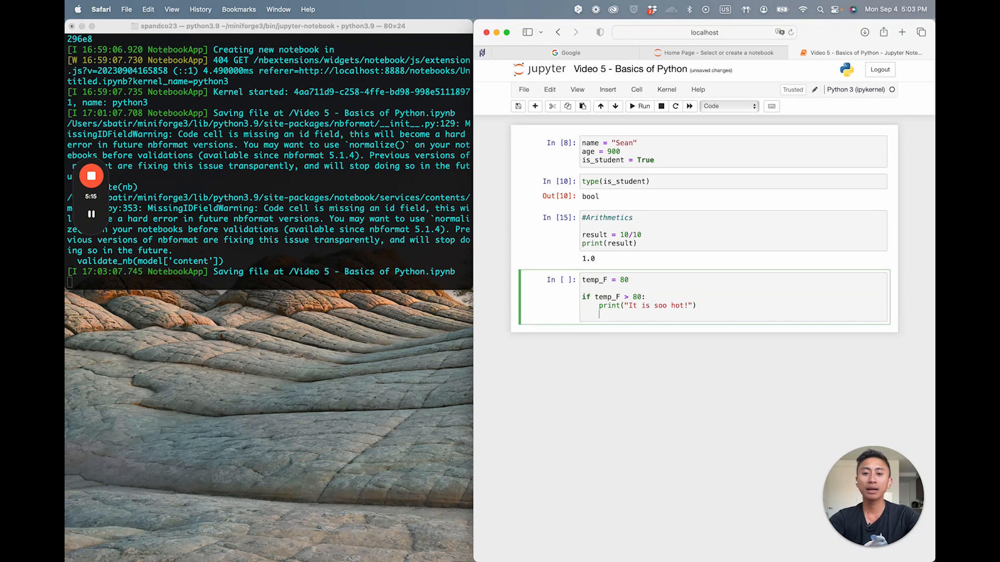
# Add elif temp_F < 50 printing "It's cold" and else printing "The weather is perfect.", then run it.
pyautogui.write('elif t')
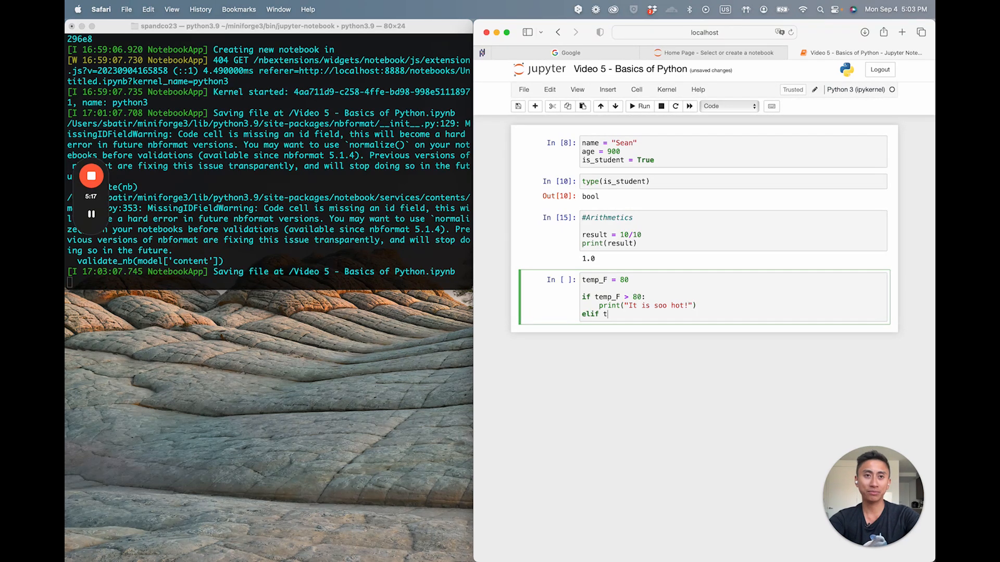
pyautogui.press('Backspace')
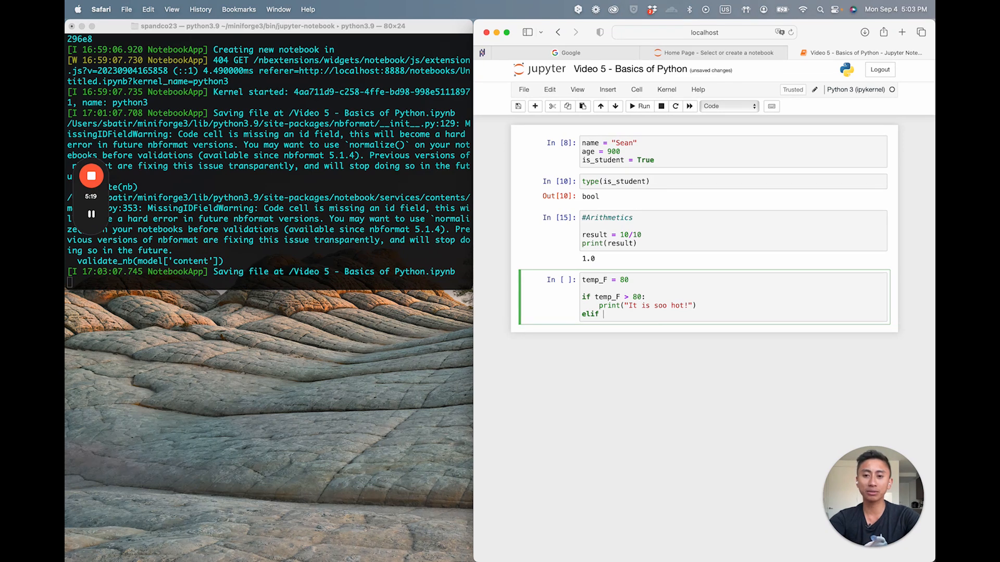
pyautogui.write('temp_F <')
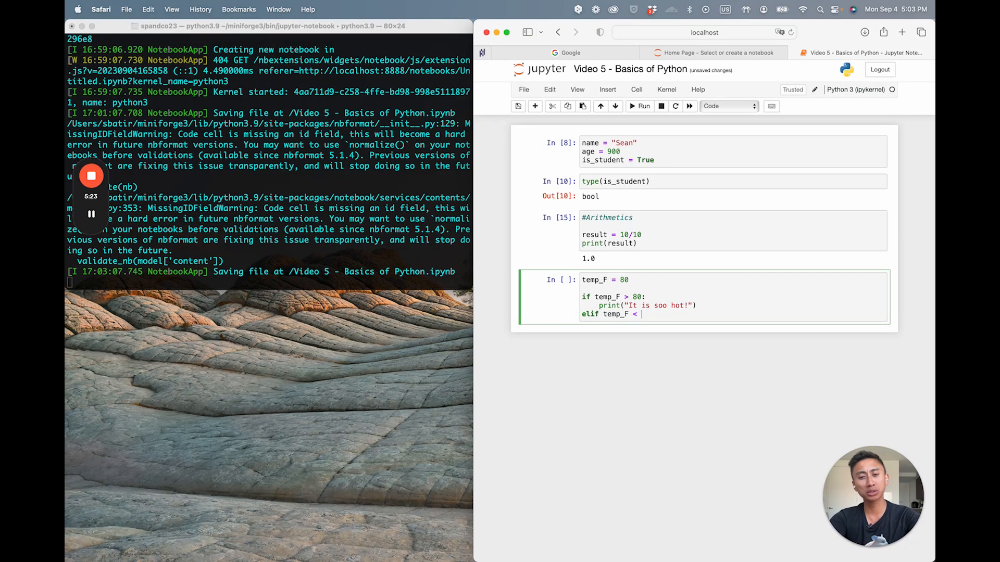
pyautogui.write('50:')
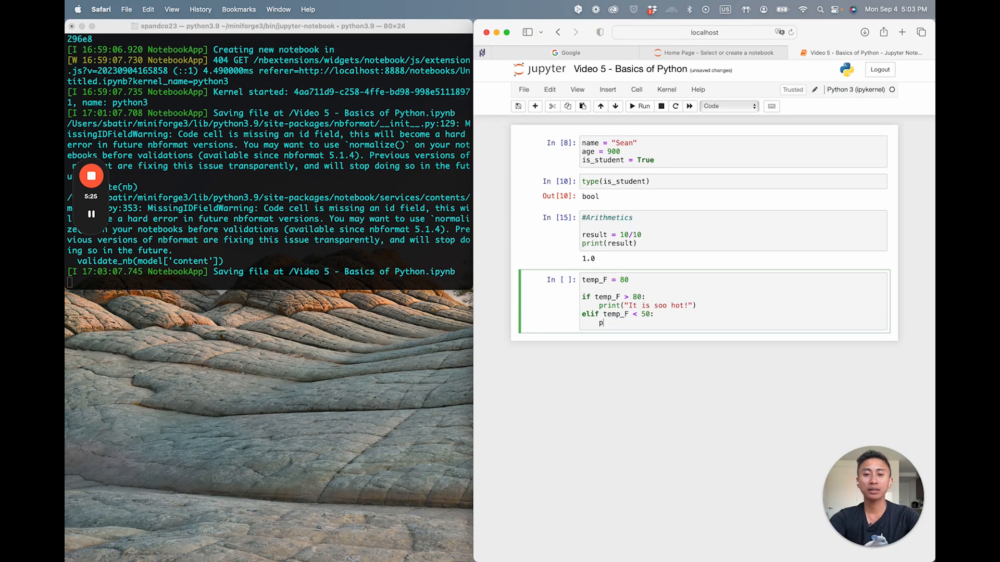
pyautogui.write('print("It\'s cold ")')
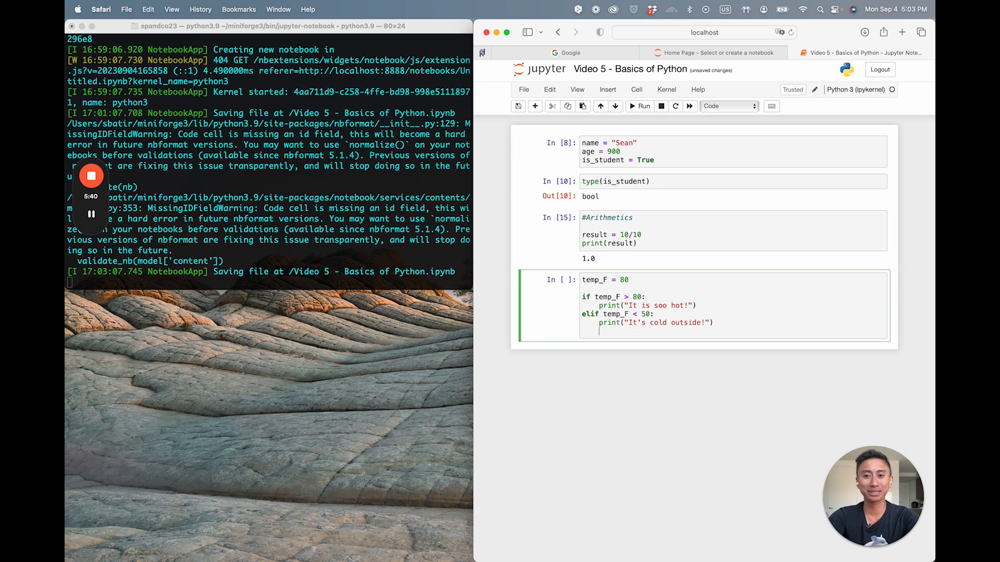
pyautogui.write('else:')
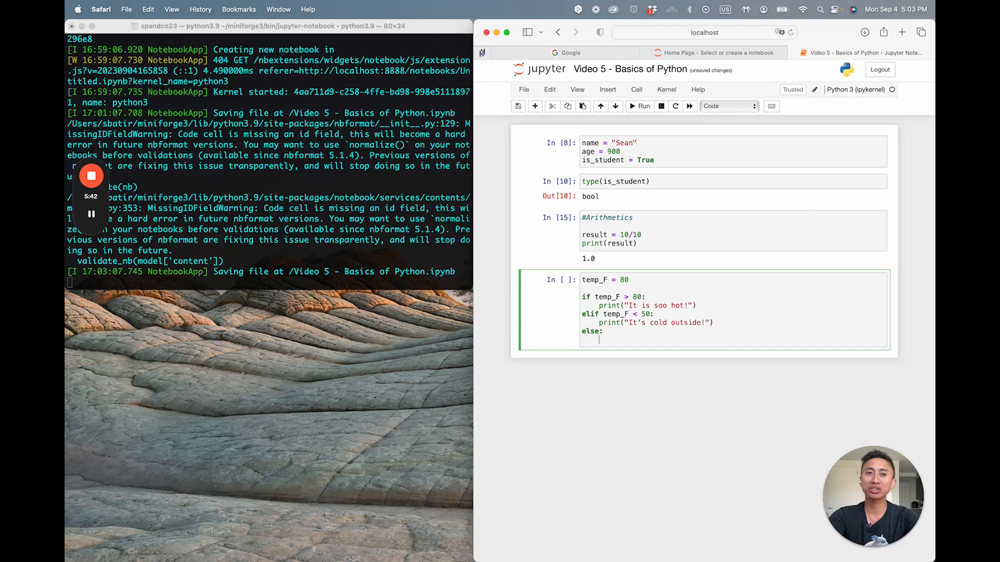
pyautogui.write('print("T")')
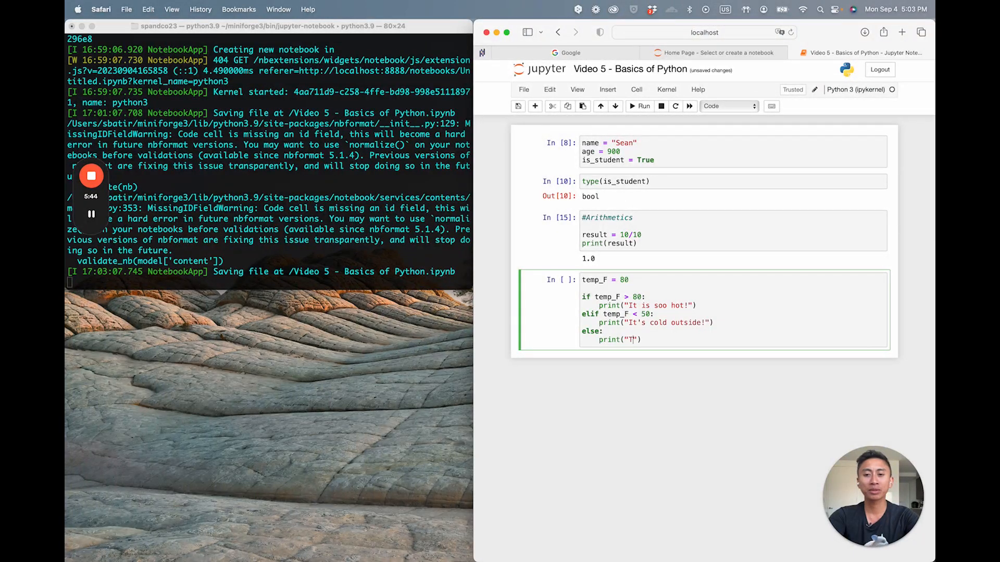
pyautogui.write('he weather is perfec')
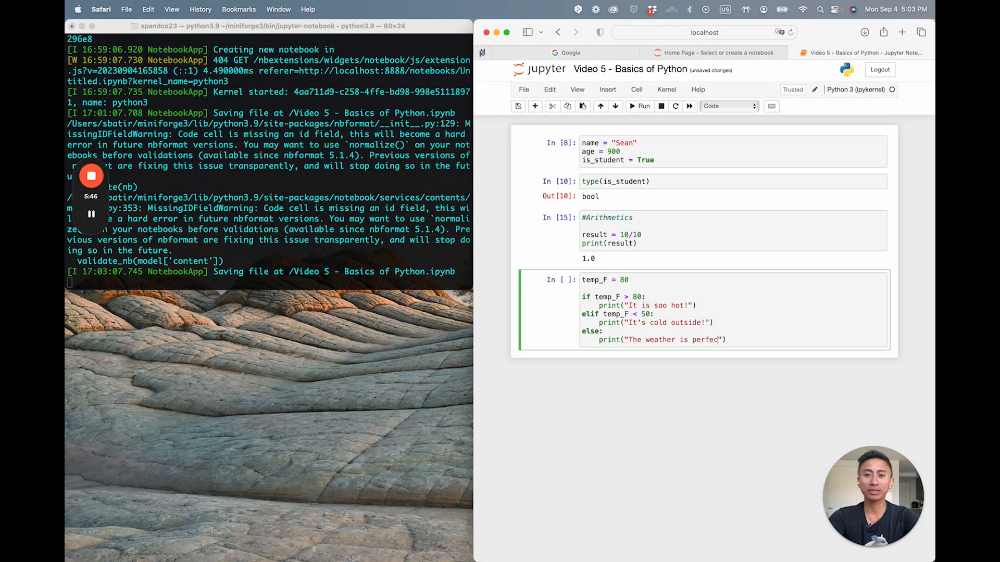
pyautogui.write('t.")')
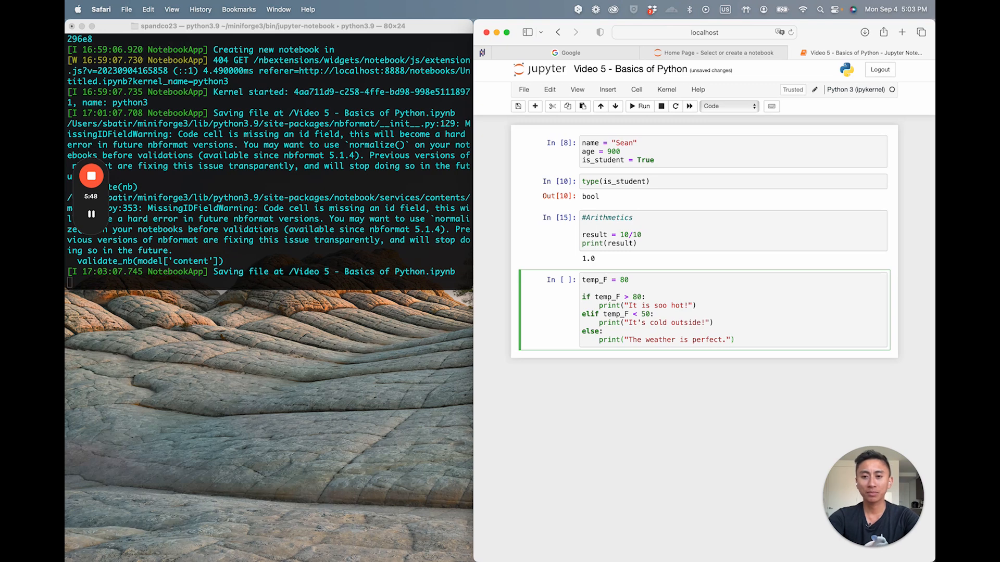
pyautogui.click(640, 106)
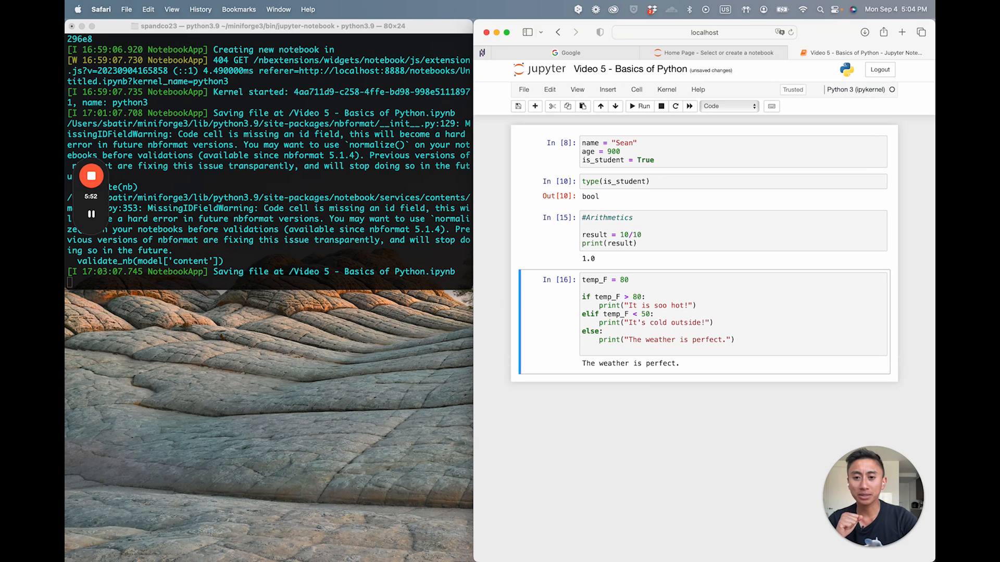
pyautogui.moveTo(611, 265)
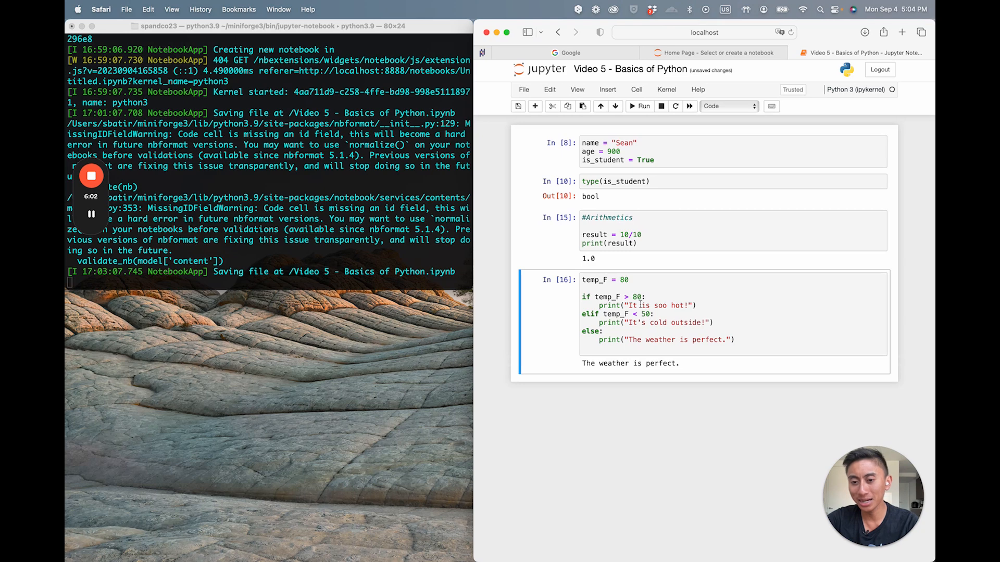
# Change temp_F to 81 and rerun so the cell prints "It is soo hot!".
pyautogui.click(631, 279)
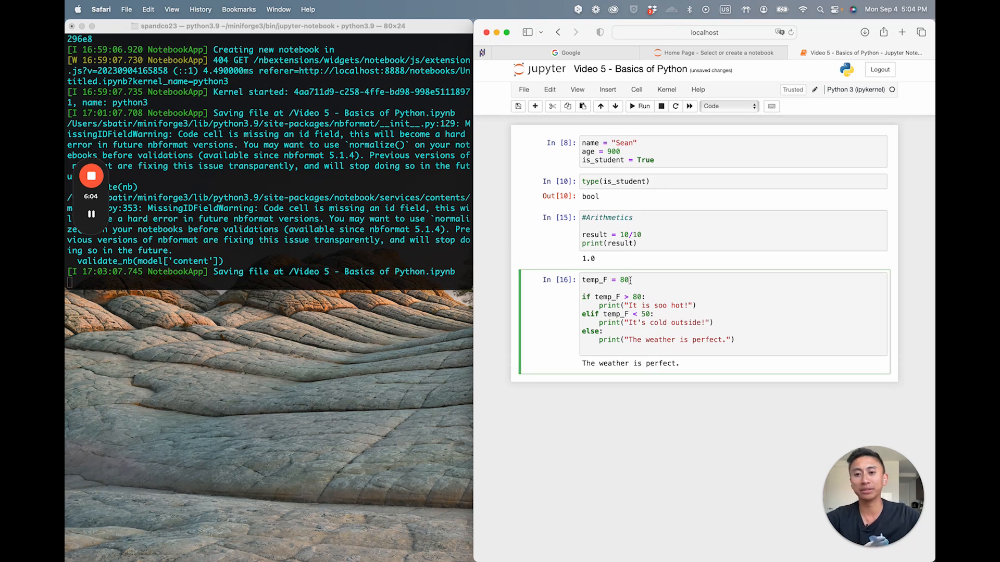
pyautogui.press('Backspace')
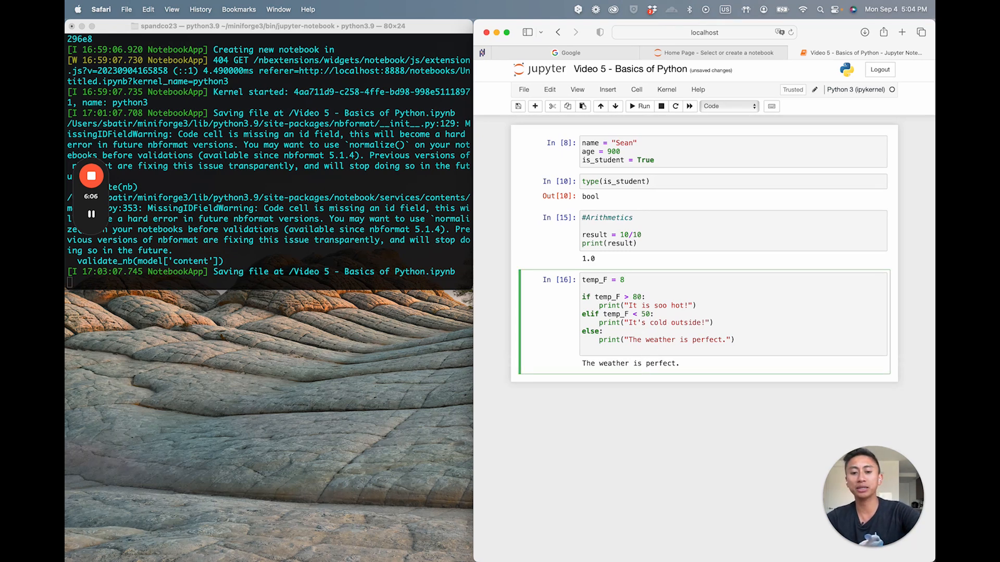
pyautogui.write('1')
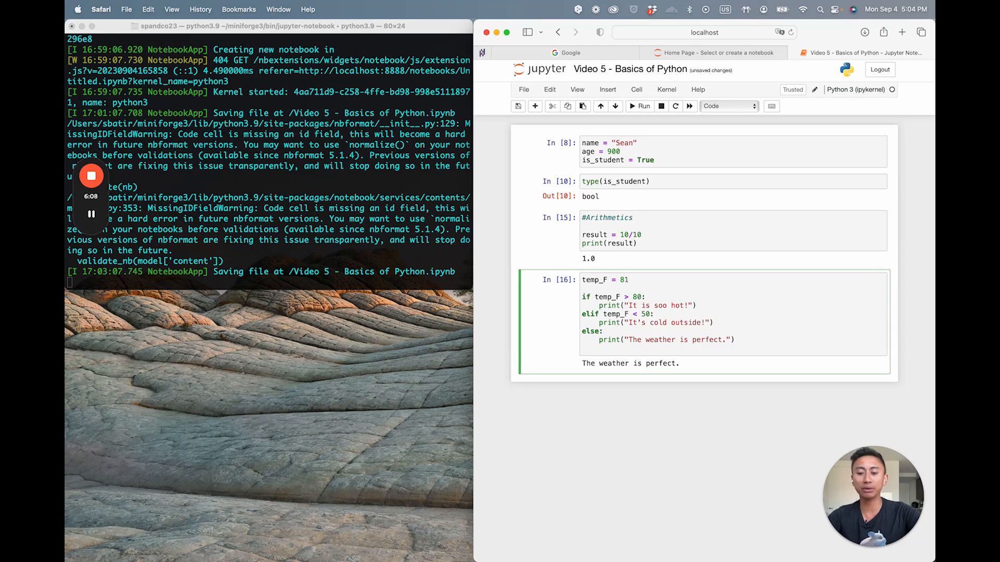
pyautogui.click(642, 107)
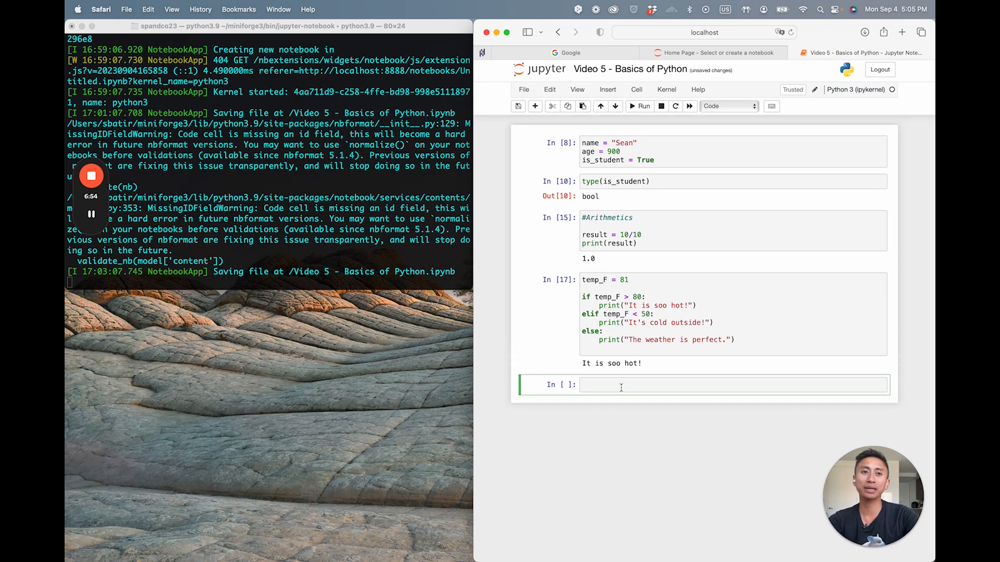
# Define fruits = ["kiwi", "papaya", "mango"] with a for loop printing each fruit, and run it.
pyautogui.write('frui')
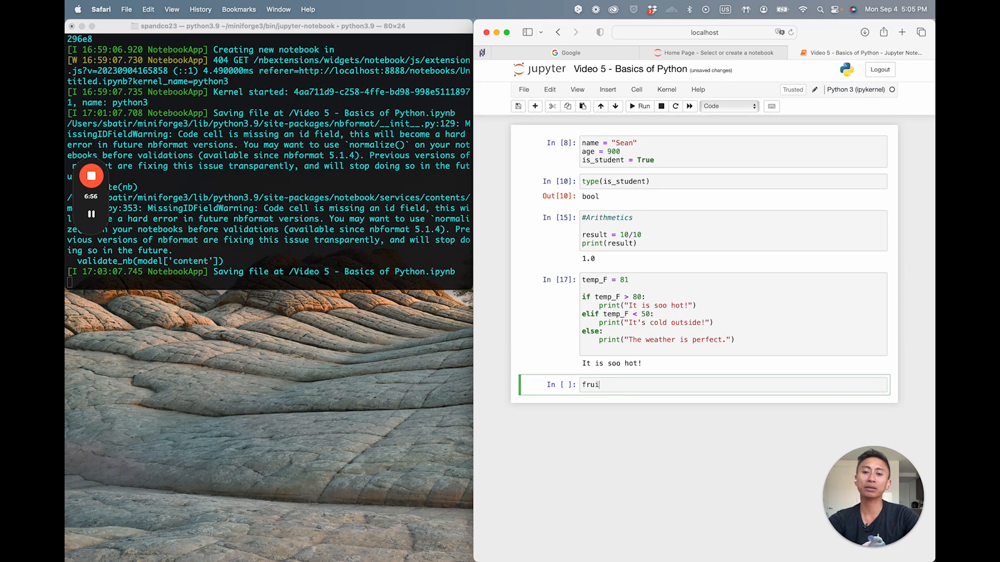
pyautogui.write('ts')
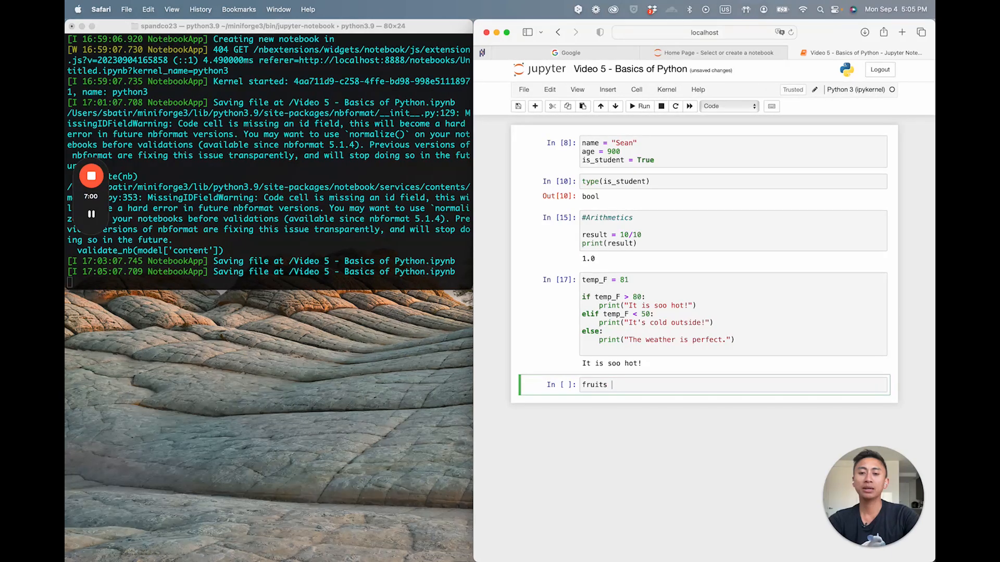
pyautogui.write('= []')
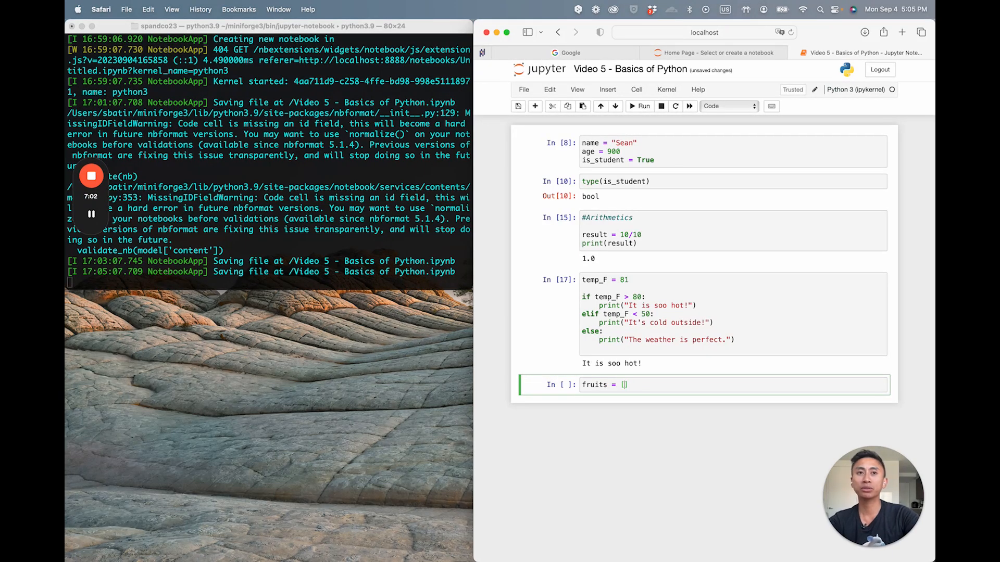
pyautogui.write('"k"')
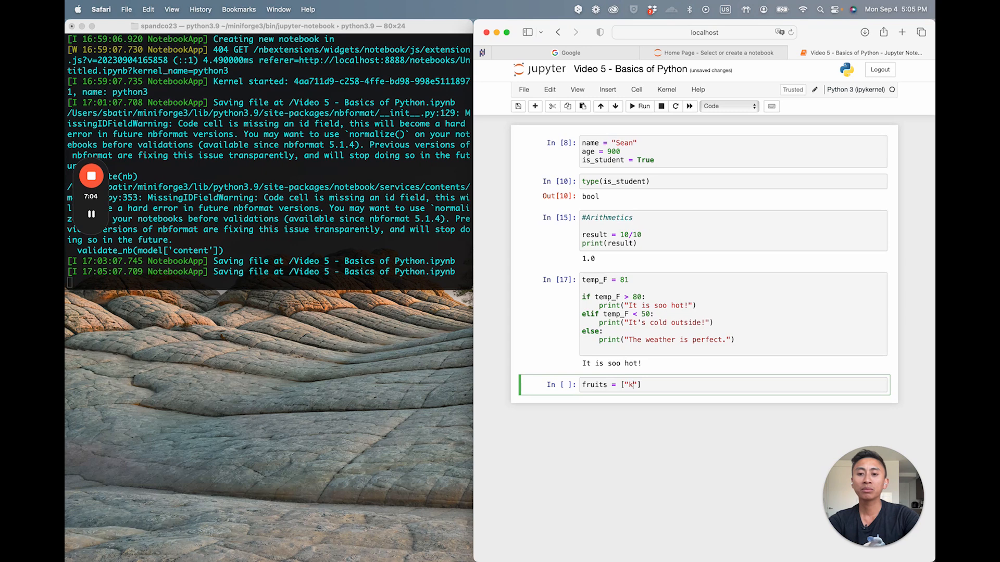
pyautogui.write('wi')
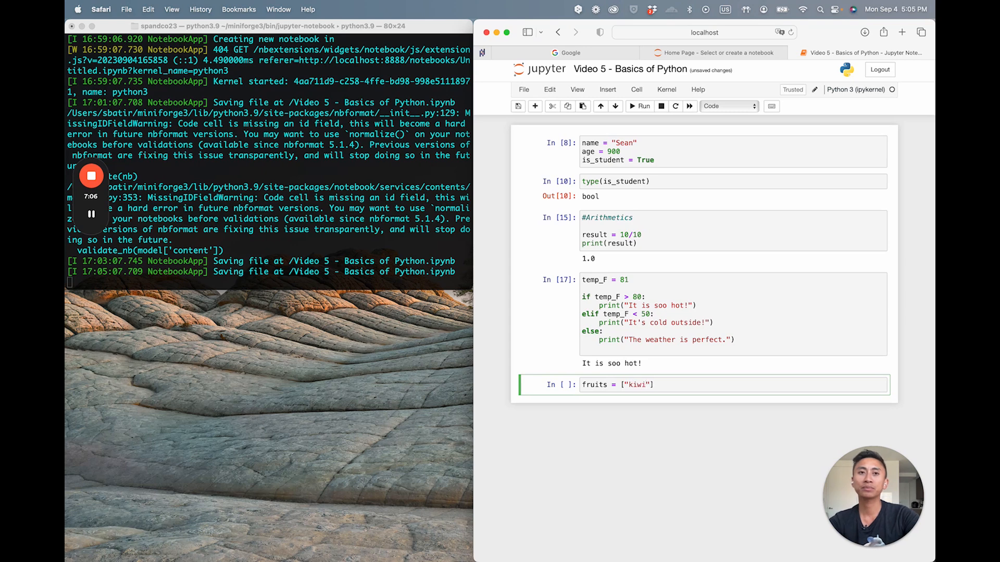
pyautogui.write(', "p')
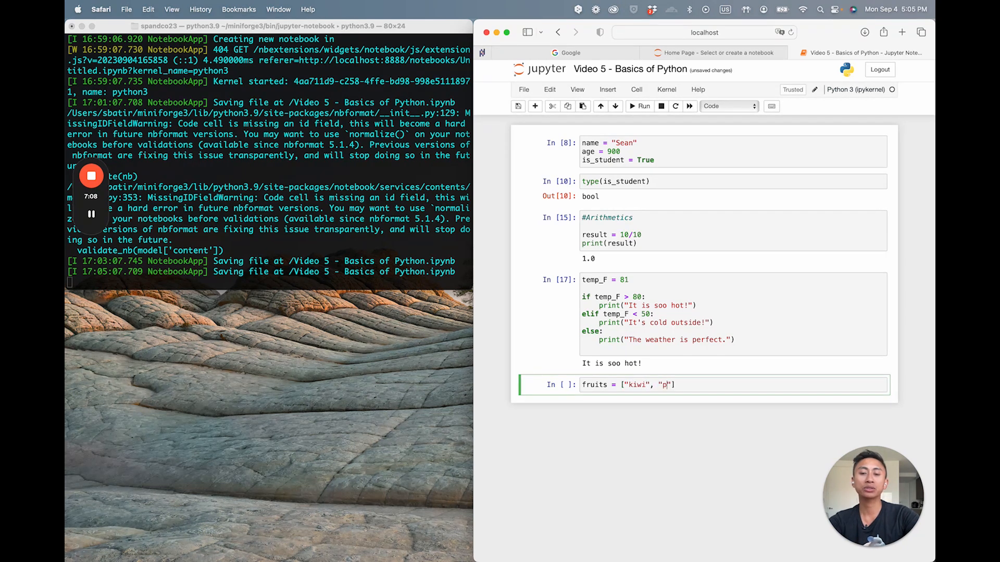
pyautogui.write('apaya",')
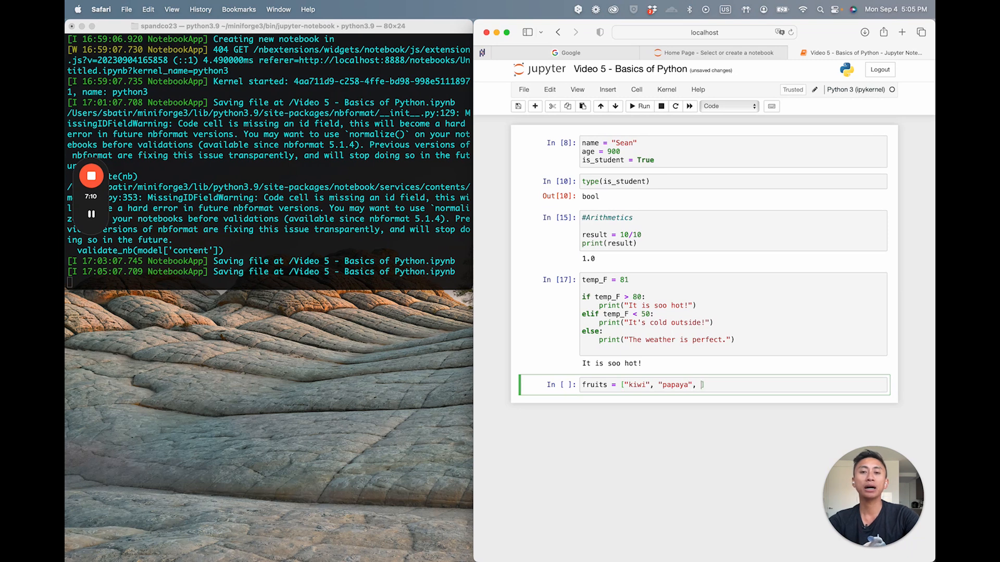
pyautogui.write('"mango"]')
pyautogui.write('for fruit in fruits:')
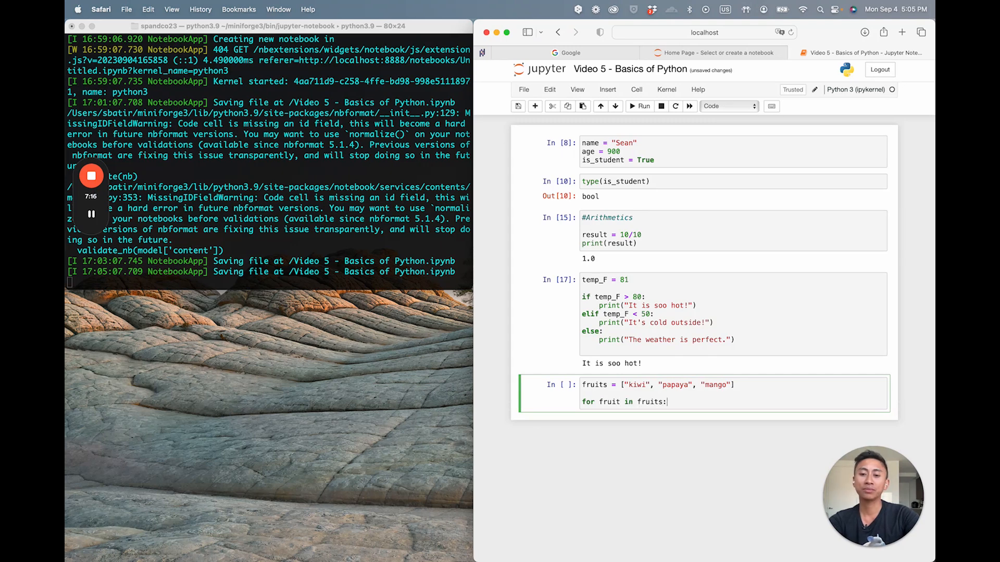
pyautogui.write('print(fruit)')
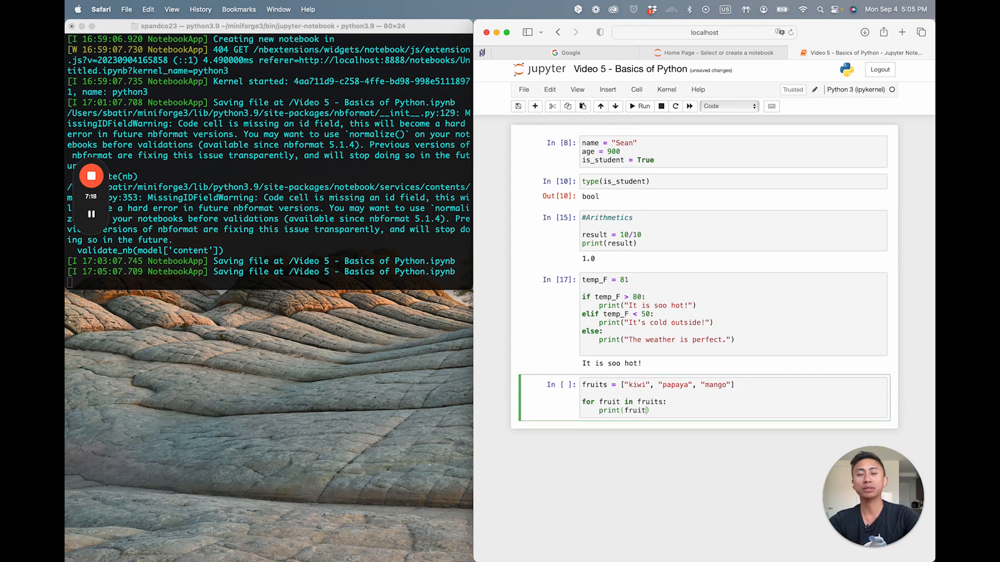
pyautogui.click(639, 106)
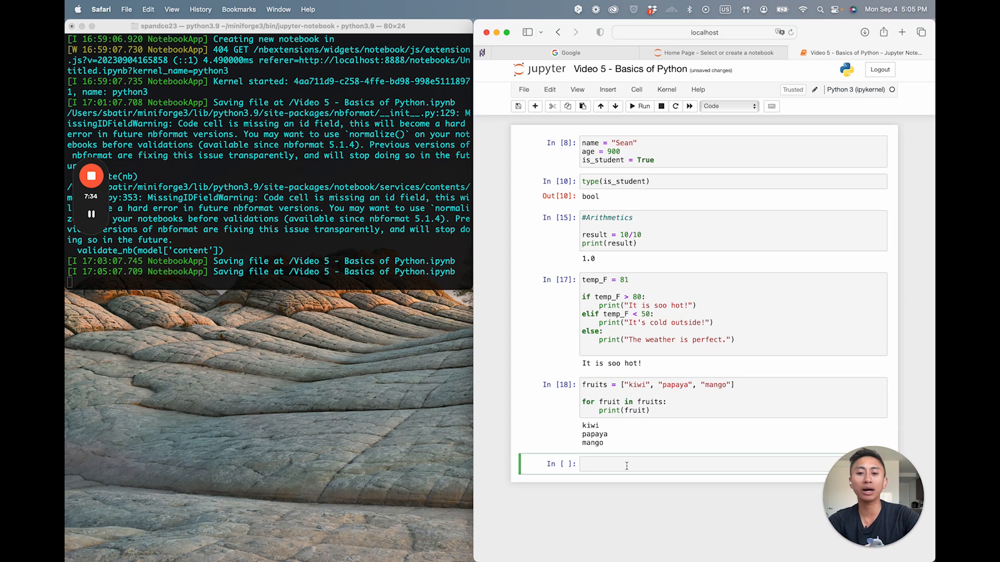
# Write a comment about repeating until a condition is met and initialise counter = 0.
pyautogui.write('#repeat')
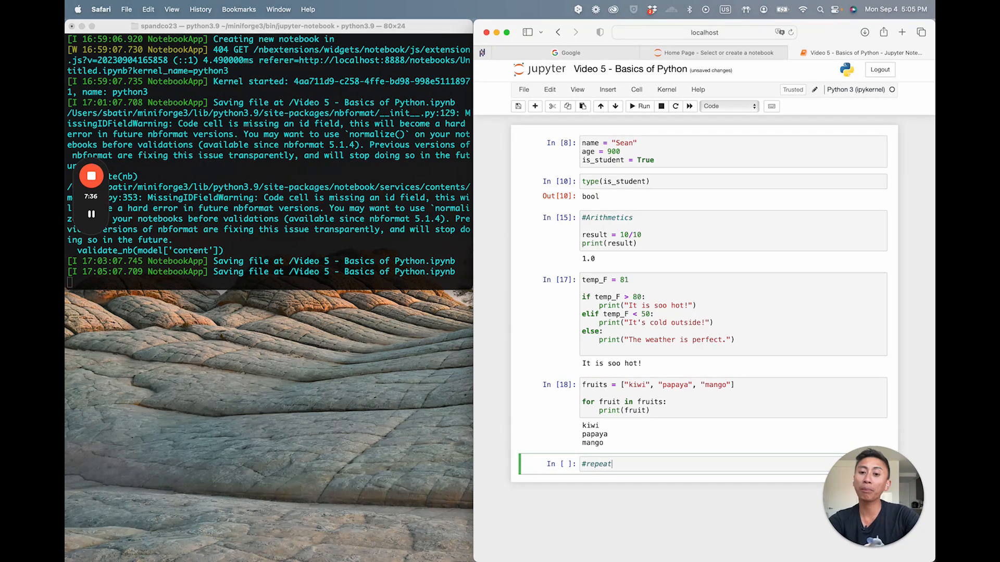
pyautogui.write('the action until')
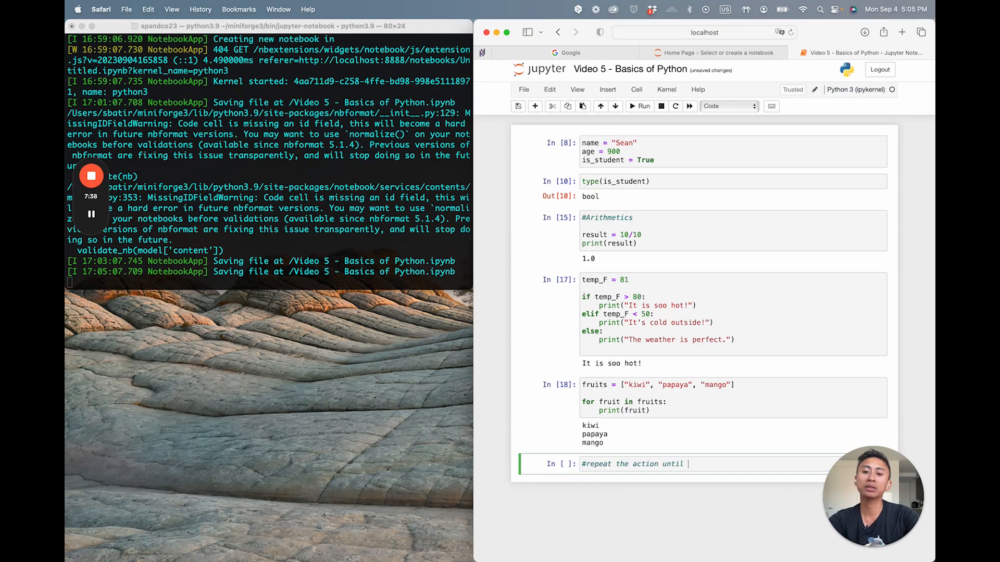
pyautogui.write('a condition the user defines, is me')
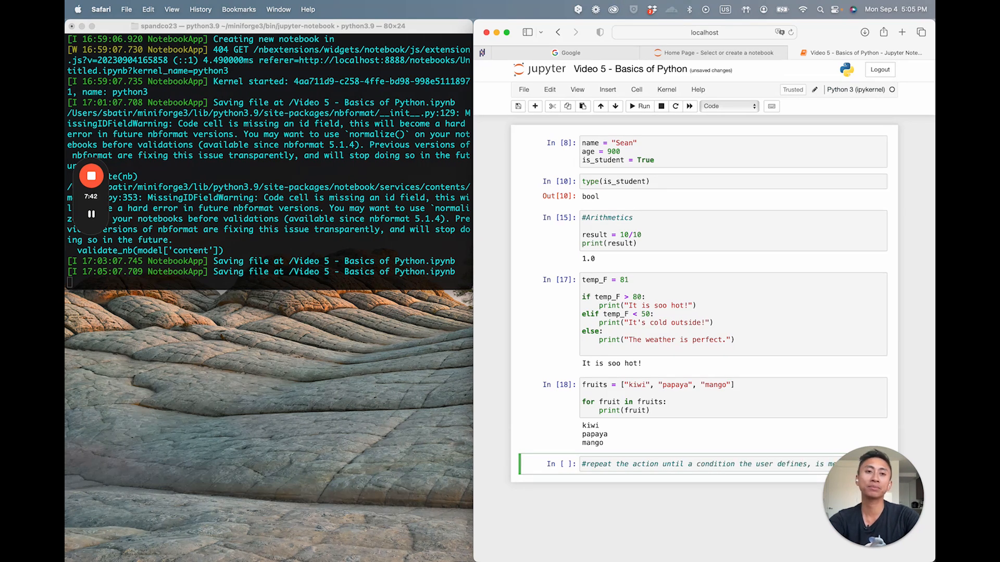
pyautogui.write('c')
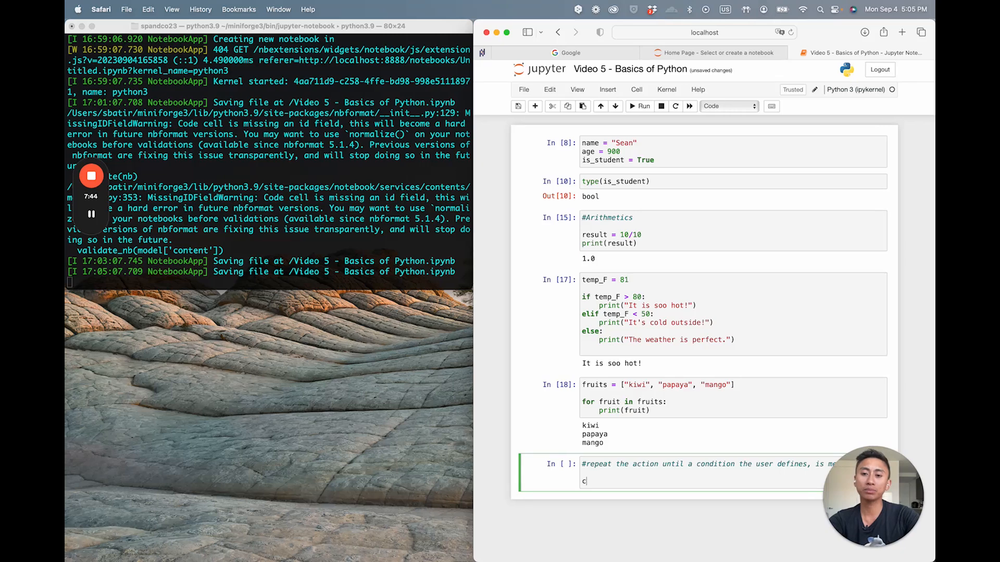
pyautogui.write('o')
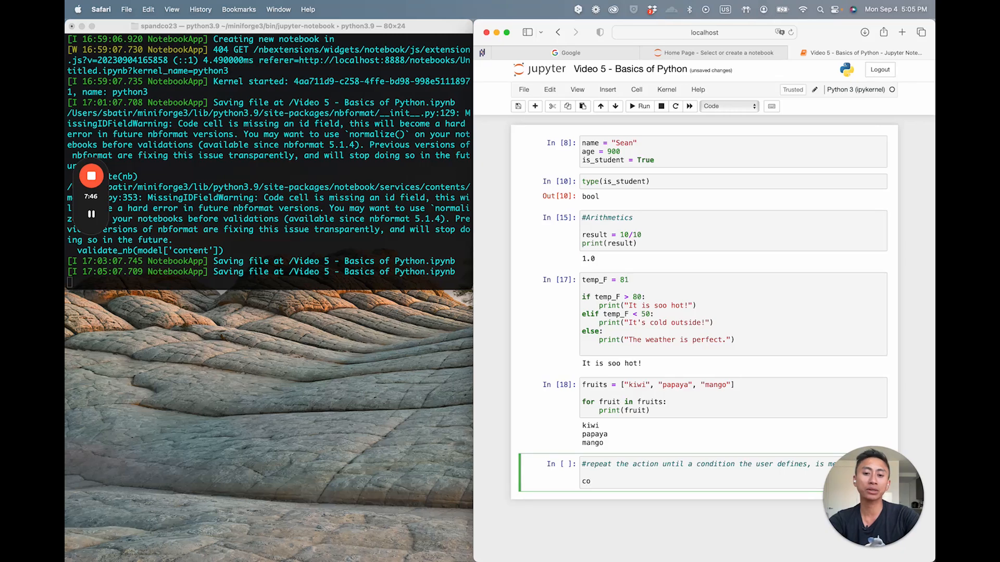
pyautogui.write('counter = 0')
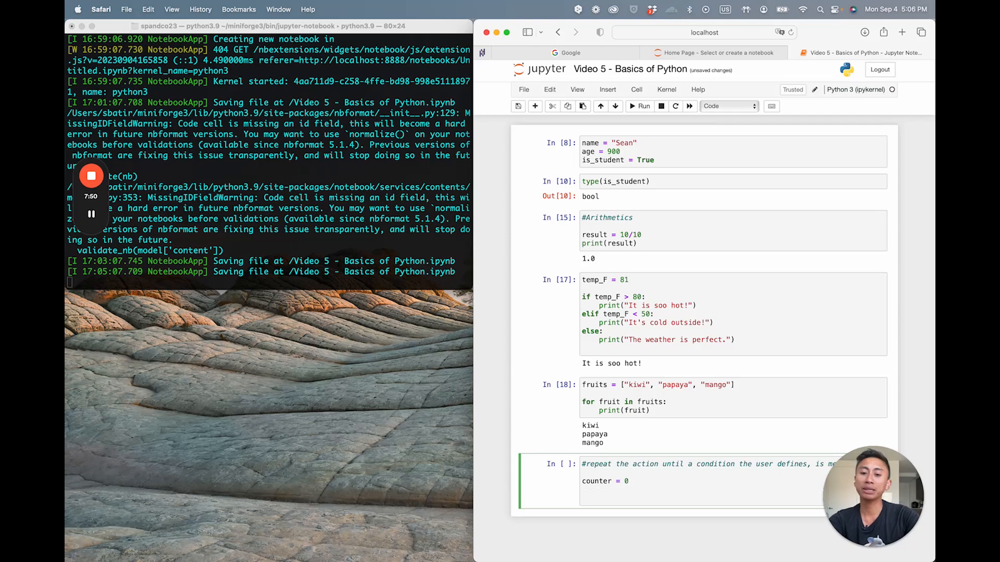
# Write while counter <7: print(counter) with count +=1 and run it, printing 0 then erroring.
pyautogui.write('while counter')
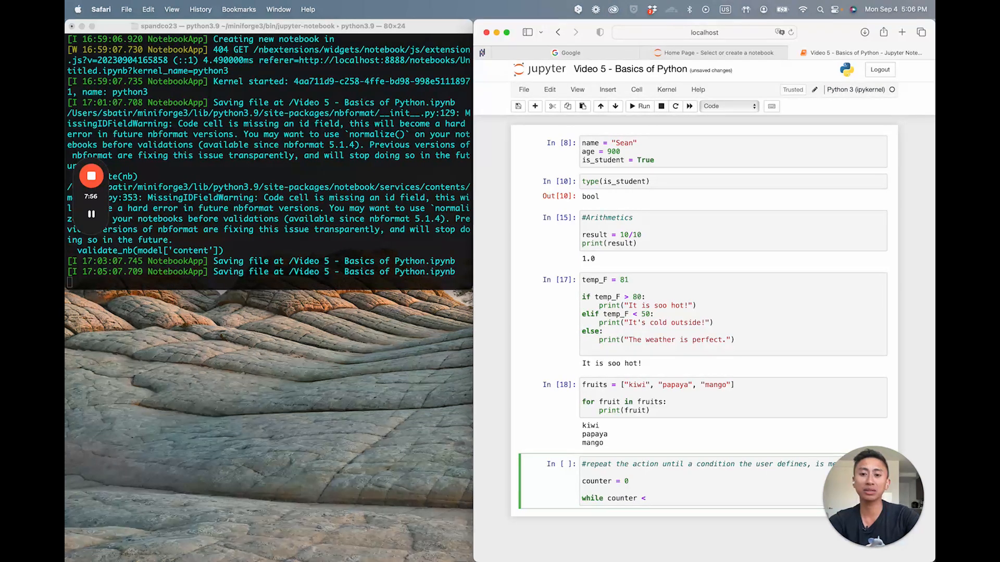
pyautogui.write('<7:')
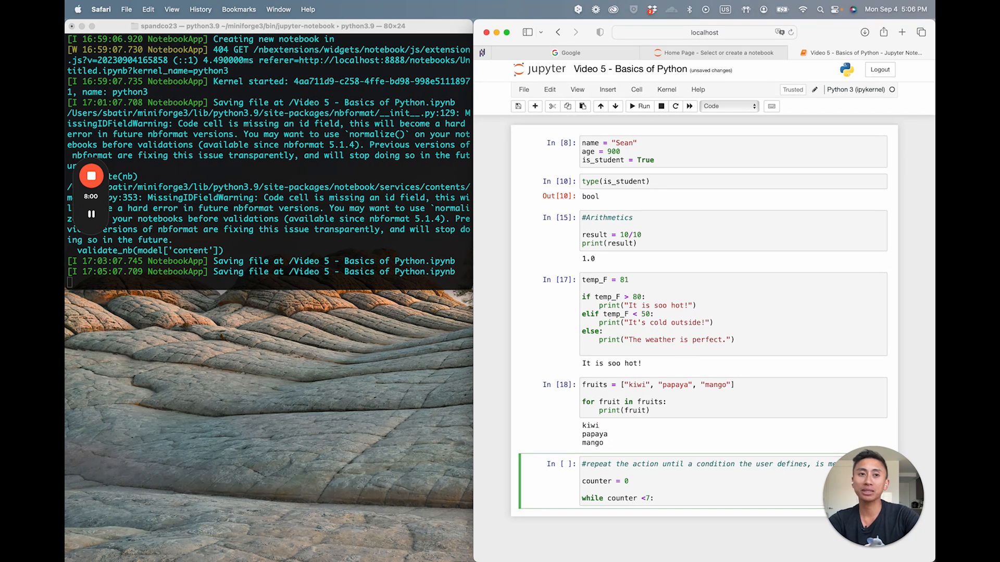
pyautogui.write('print(c')
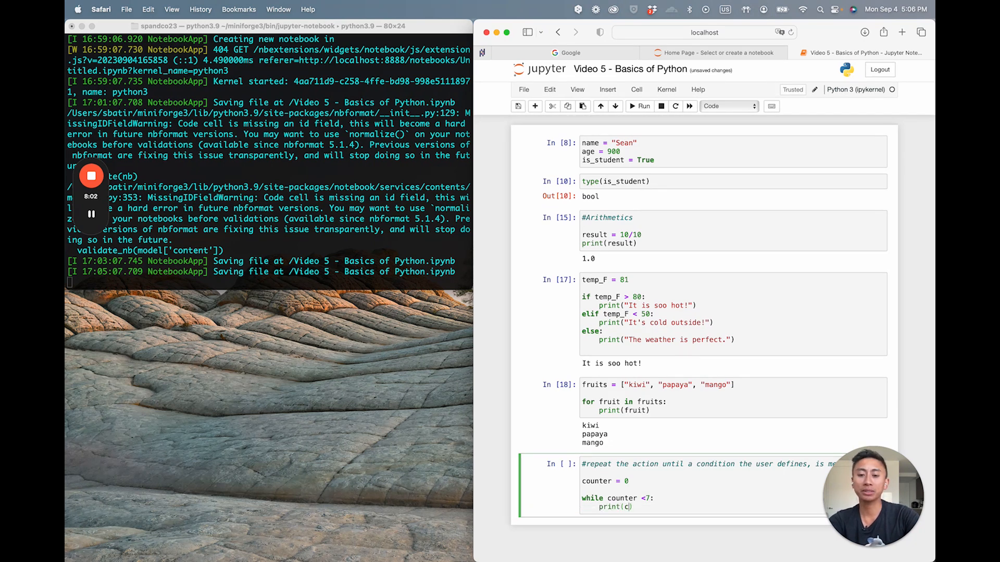
pyautogui.write('ounter')
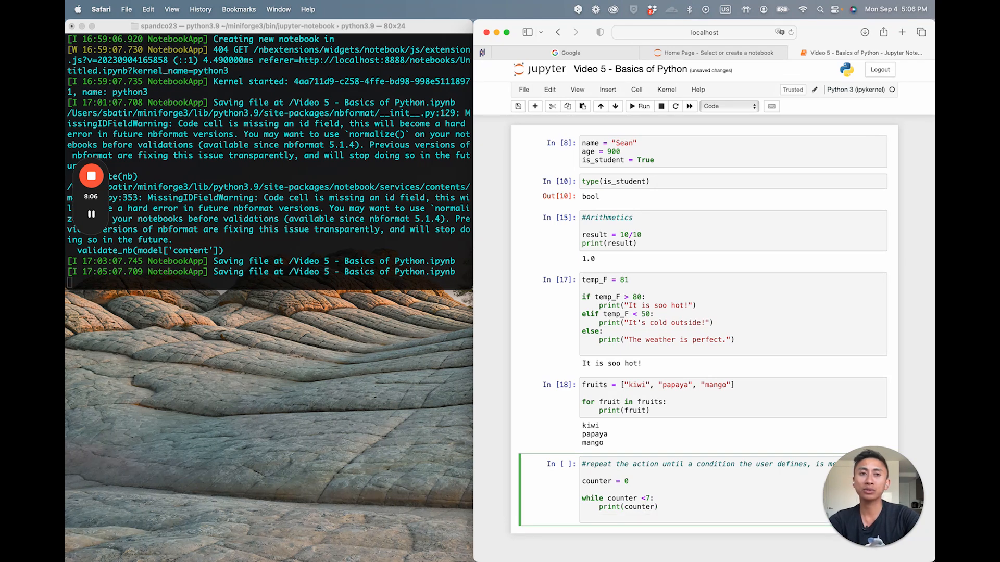
pyautogui.write('count')
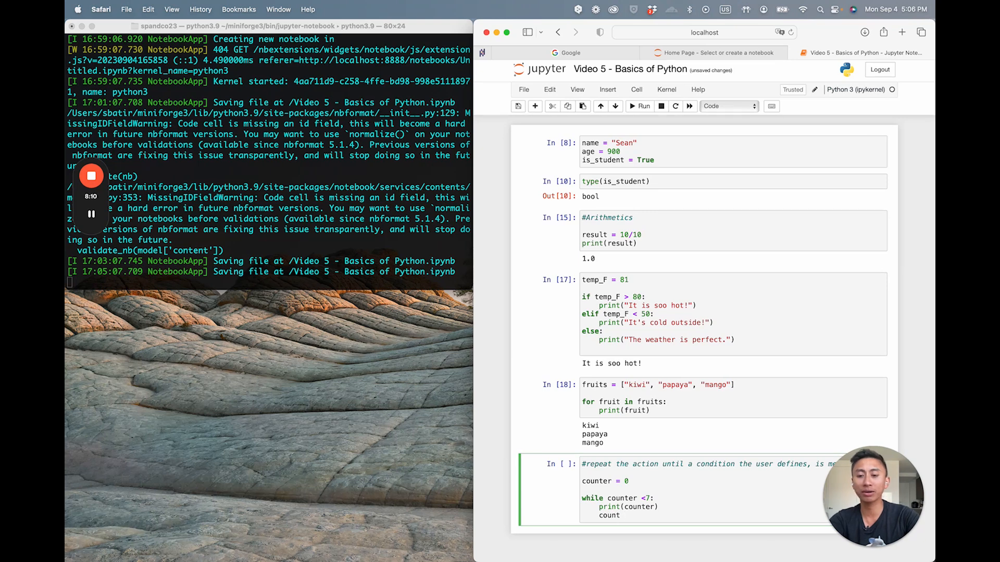
pyautogui.write('+=1')
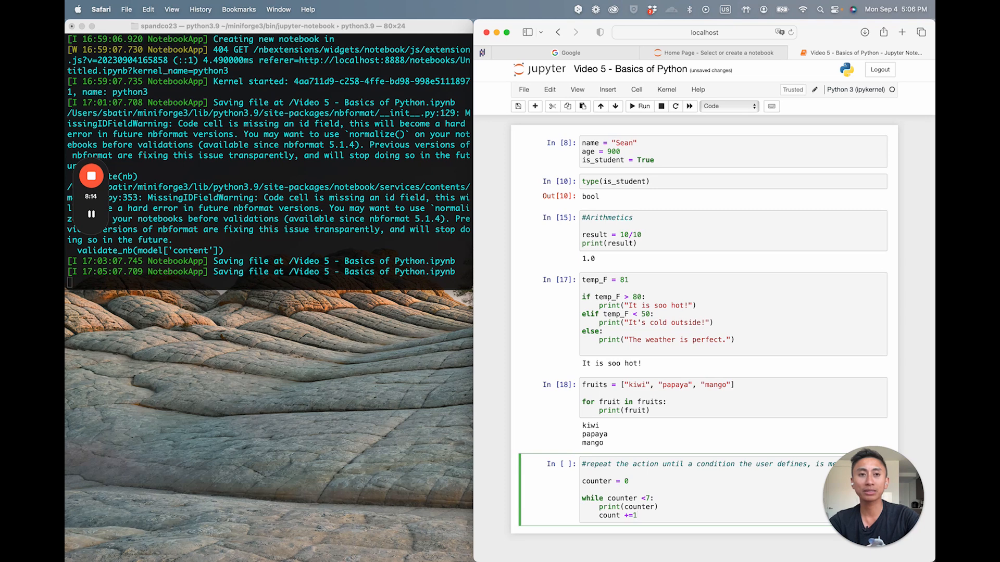
pyautogui.click(638, 107)
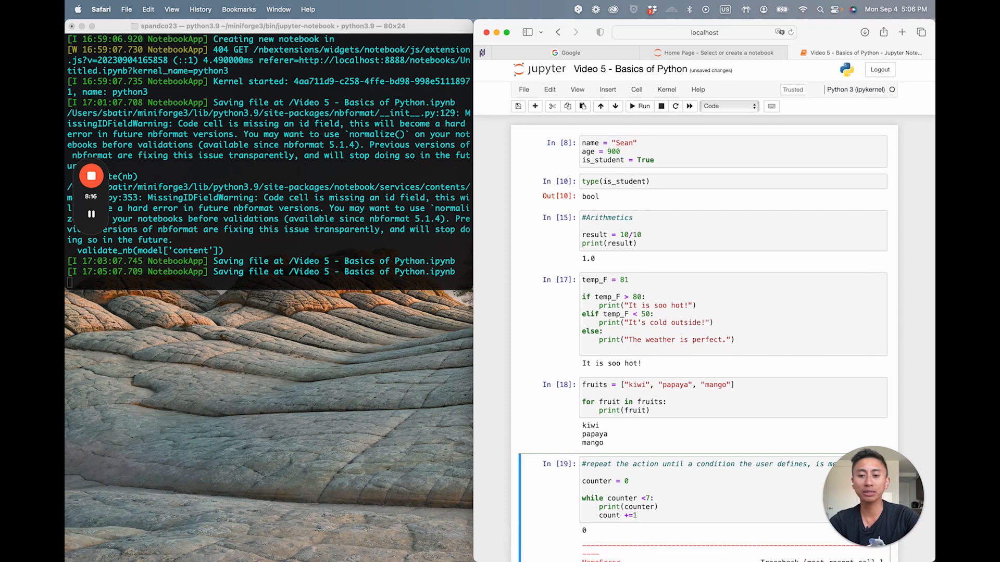
# Scroll down to view the corrected loop's output printing 0 through 6.
pyautogui.scroll(-3)
pyautogui.write('er')
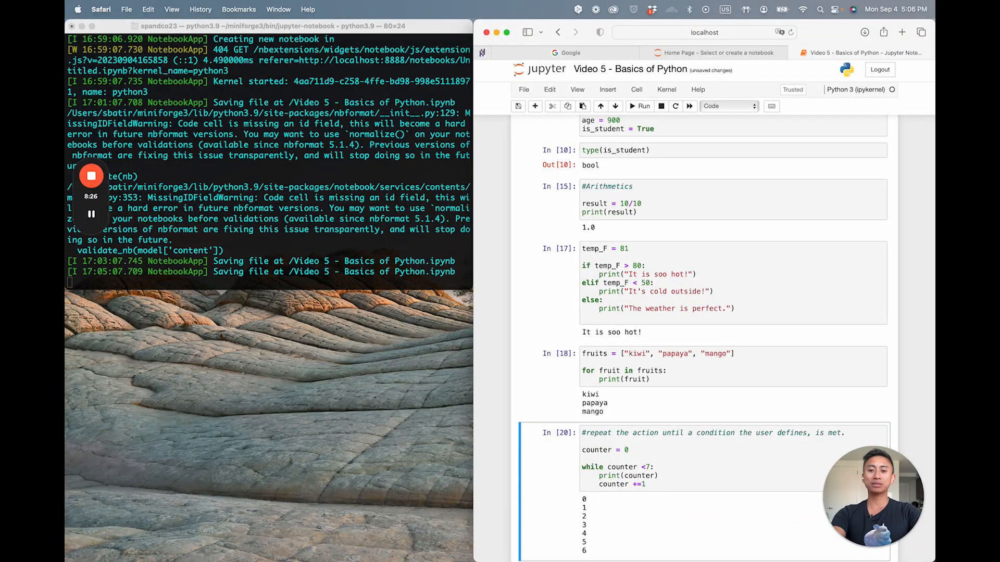
pyautogui.scroll(-3)
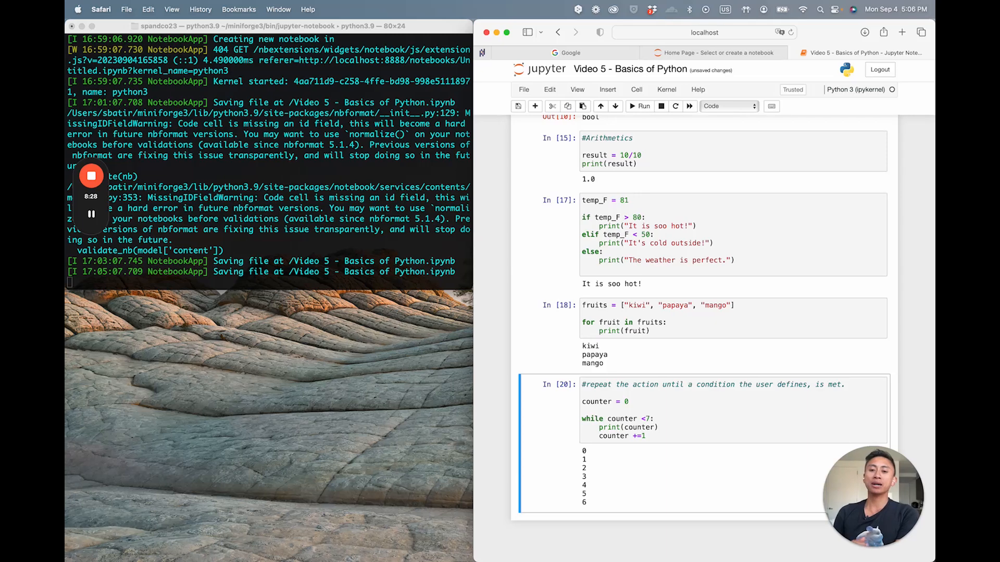